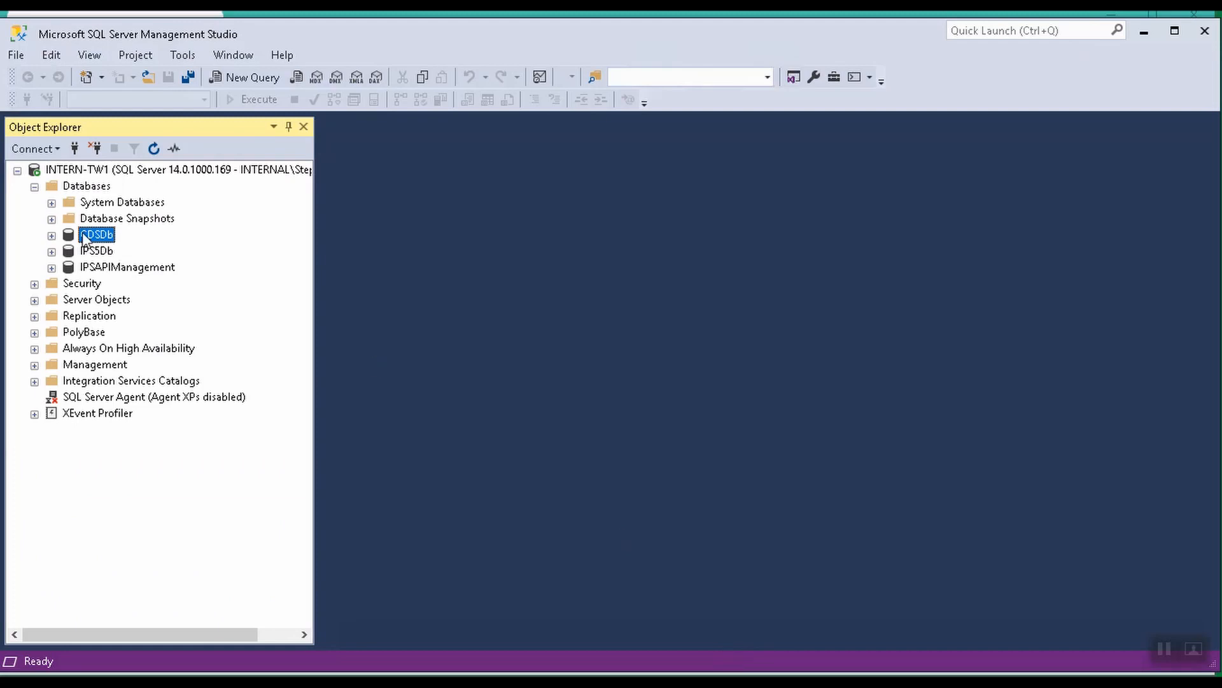
Run an INSERT adding job 255, Import otb. data from CSV, to M_JOBS in CDSDb.
{"action": "right_click", "coordinate": [95, 234]}
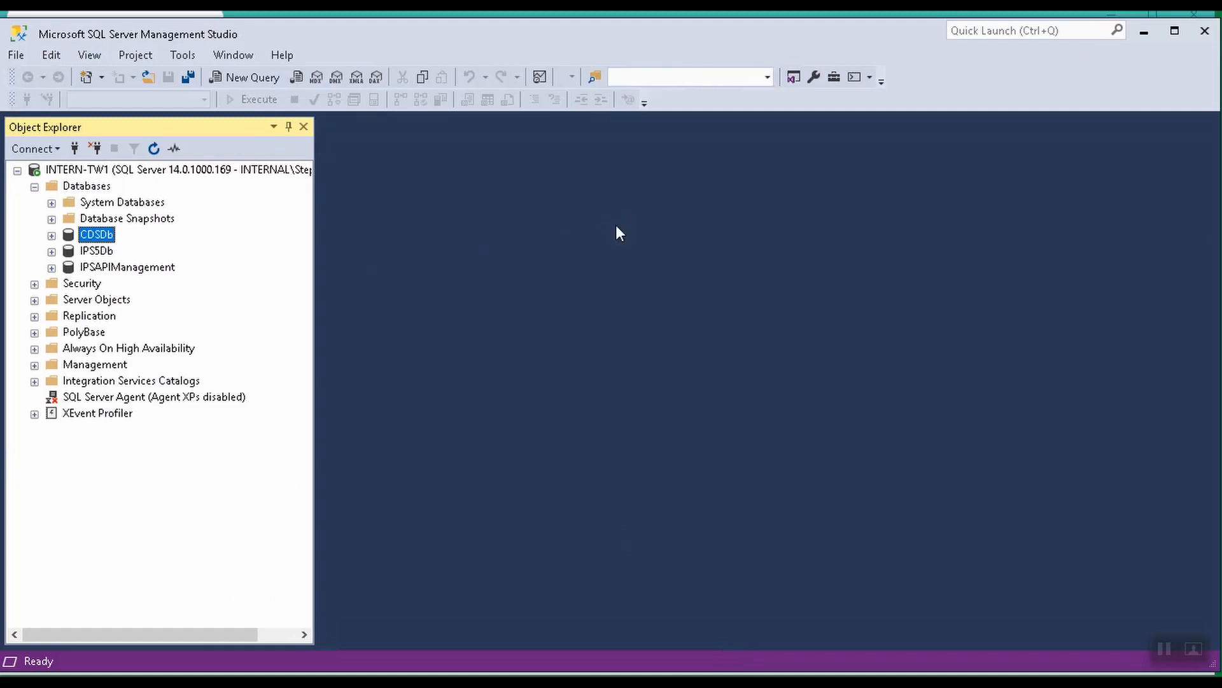
{"action": "left_click", "coordinate": [251, 77]}
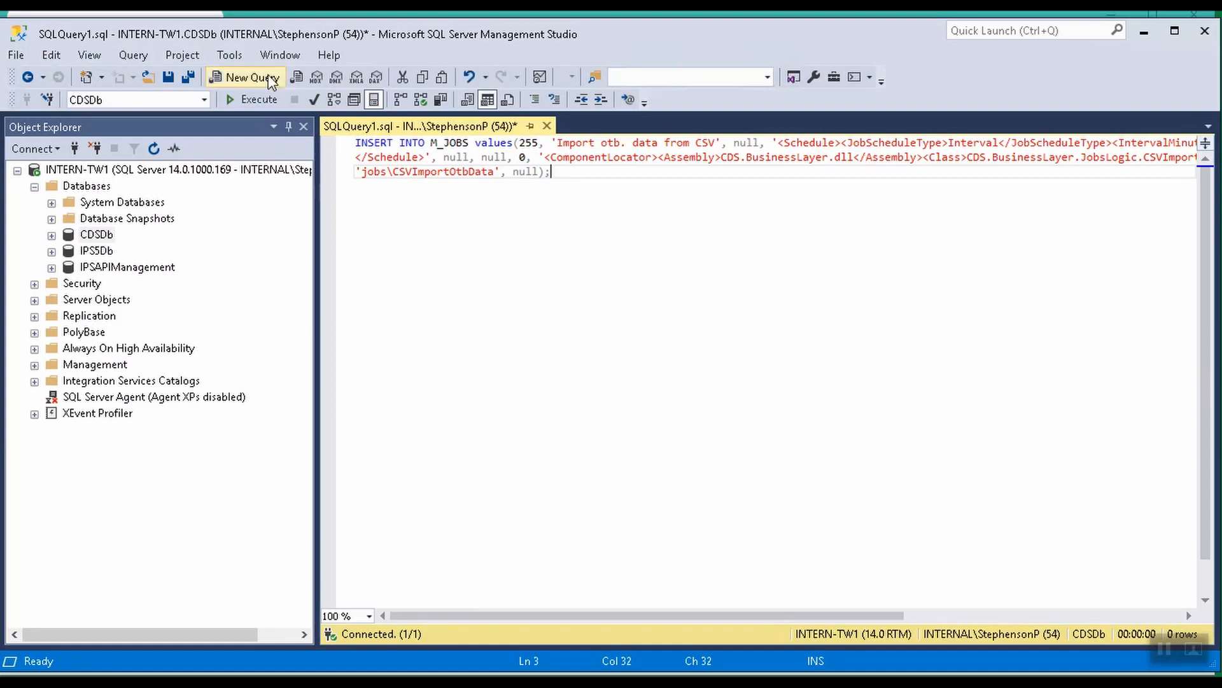
{"action": "left_click", "coordinate": [251, 99]}
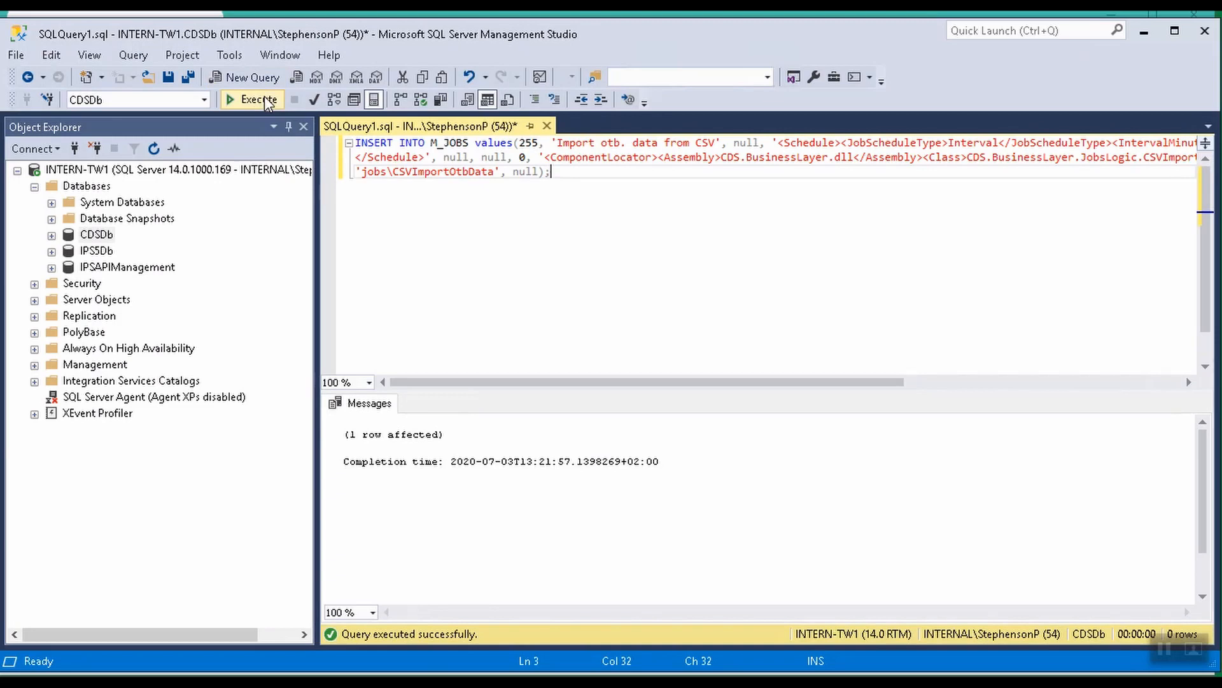
{"action": "mouse_move", "coordinate": [982, 102]}
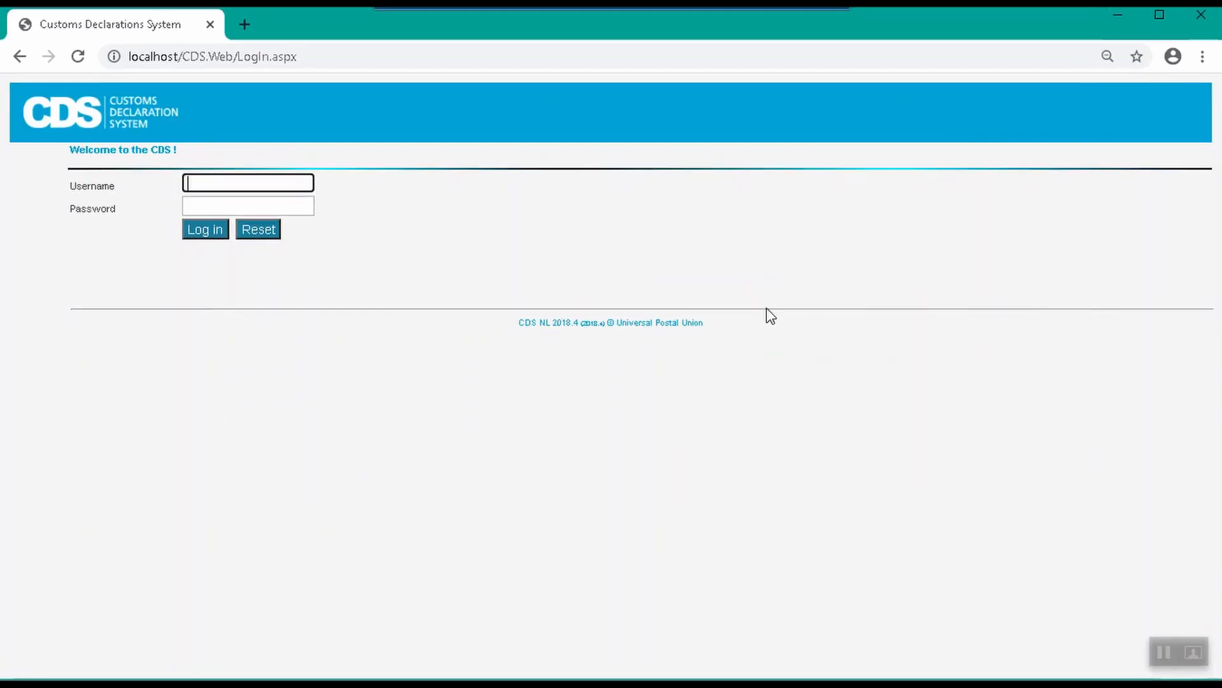
Log in as admin and check that job 255 appears at the bottom of the jobs list.
{"action": "type", "text": "admin"}
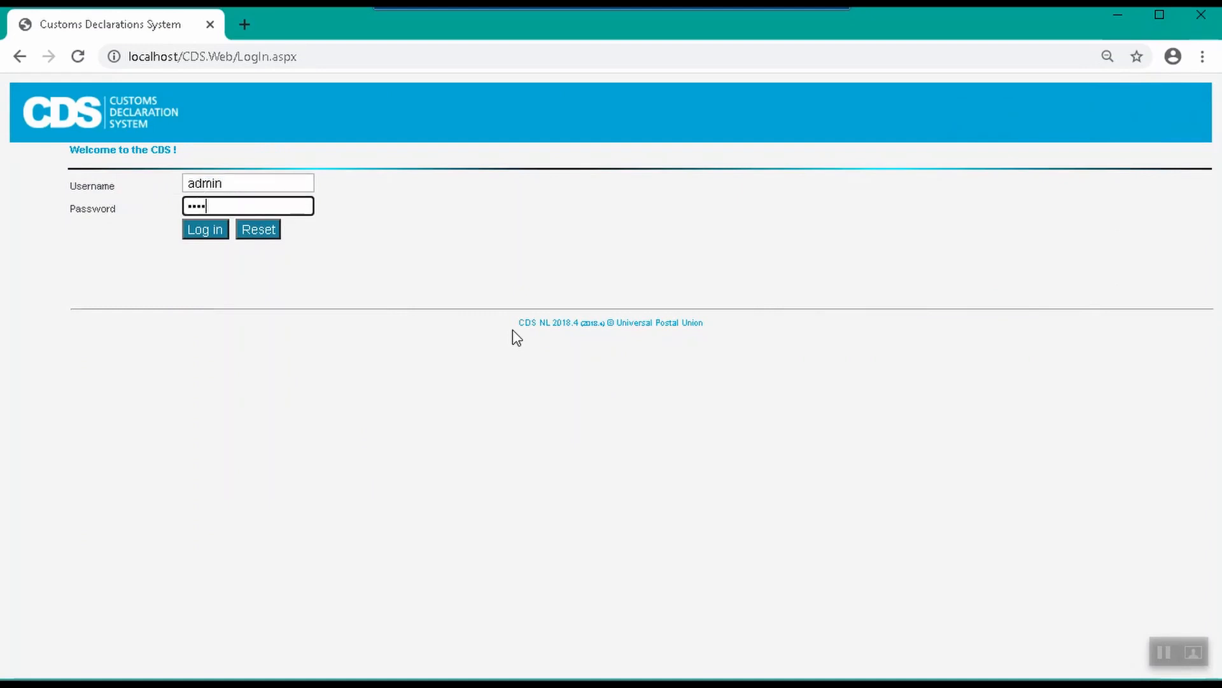
{"action": "left_click", "coordinate": [204, 228]}
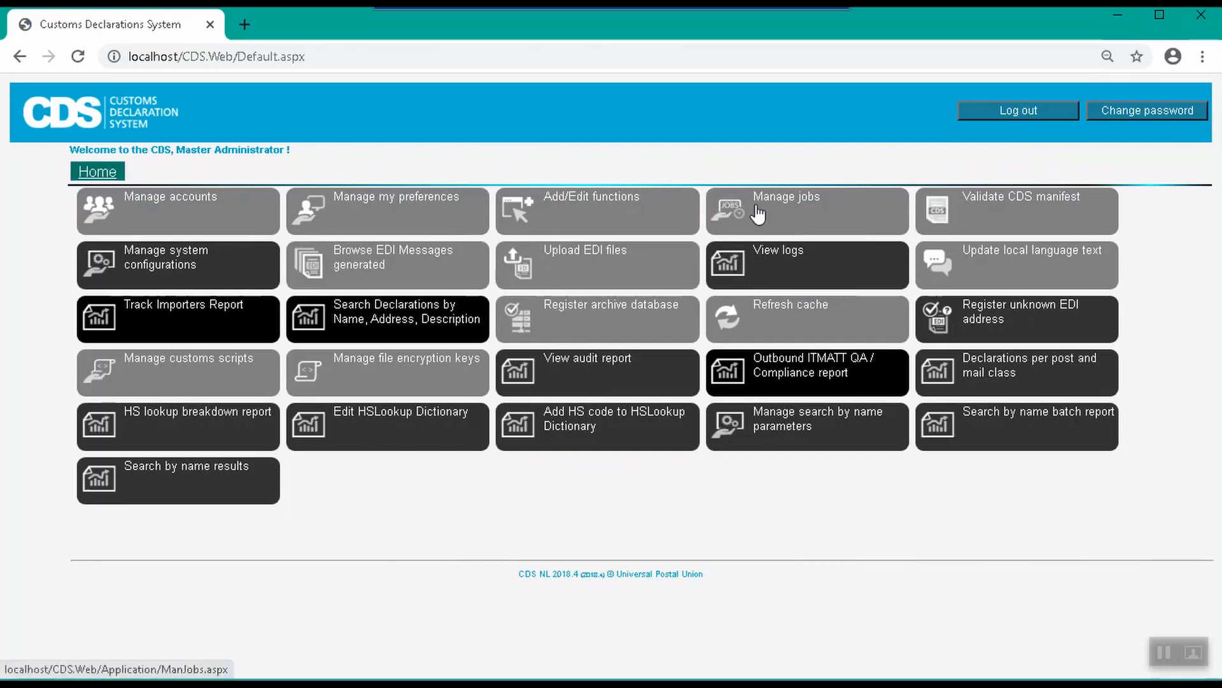
{"action": "left_click", "coordinate": [807, 210]}
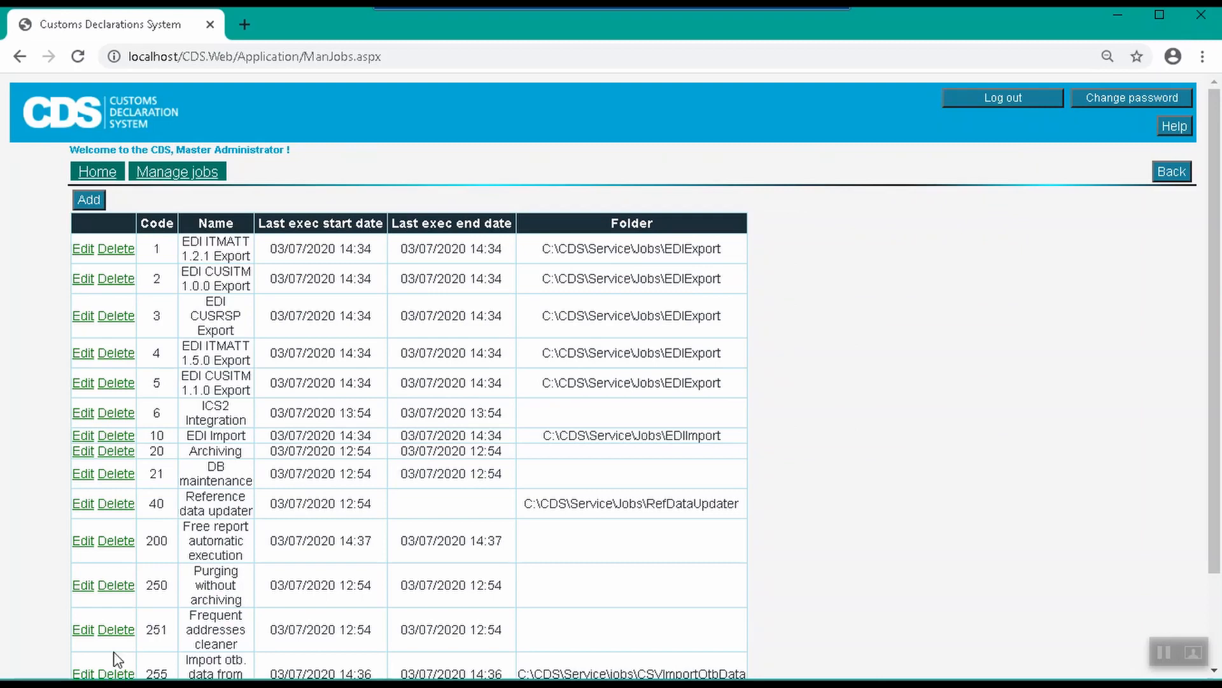
{"action": "left_click", "coordinate": [83, 674]}
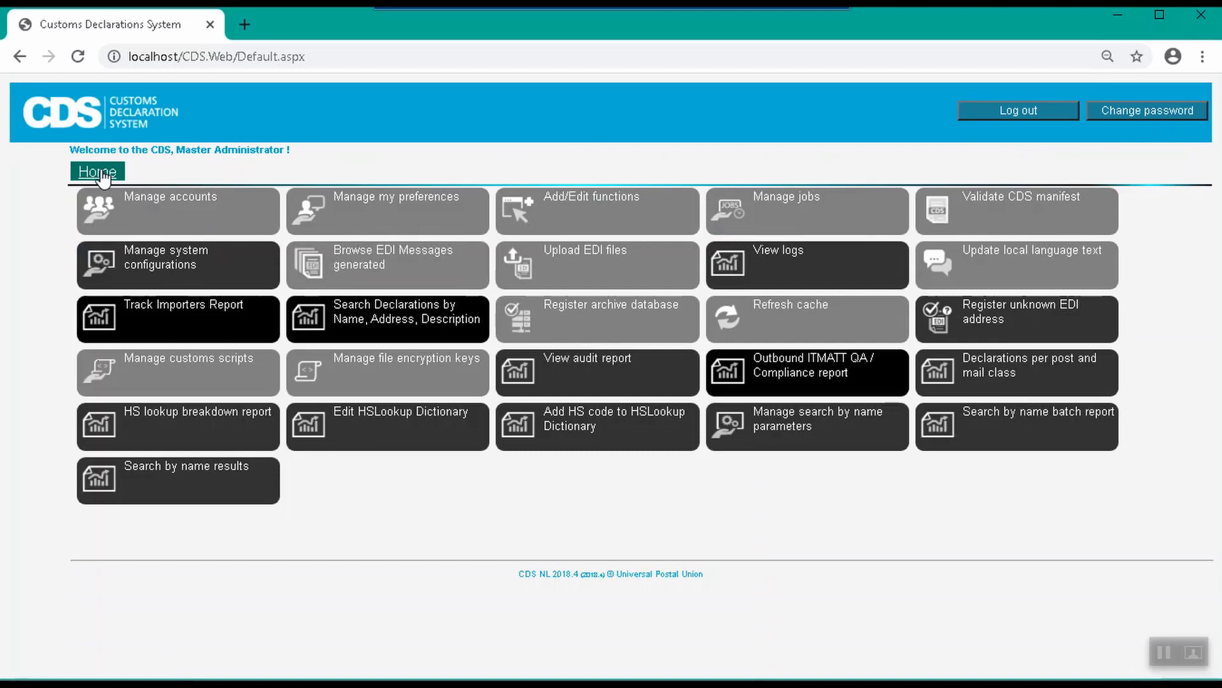
{"action": "mouse_move", "coordinate": [145, 257]}
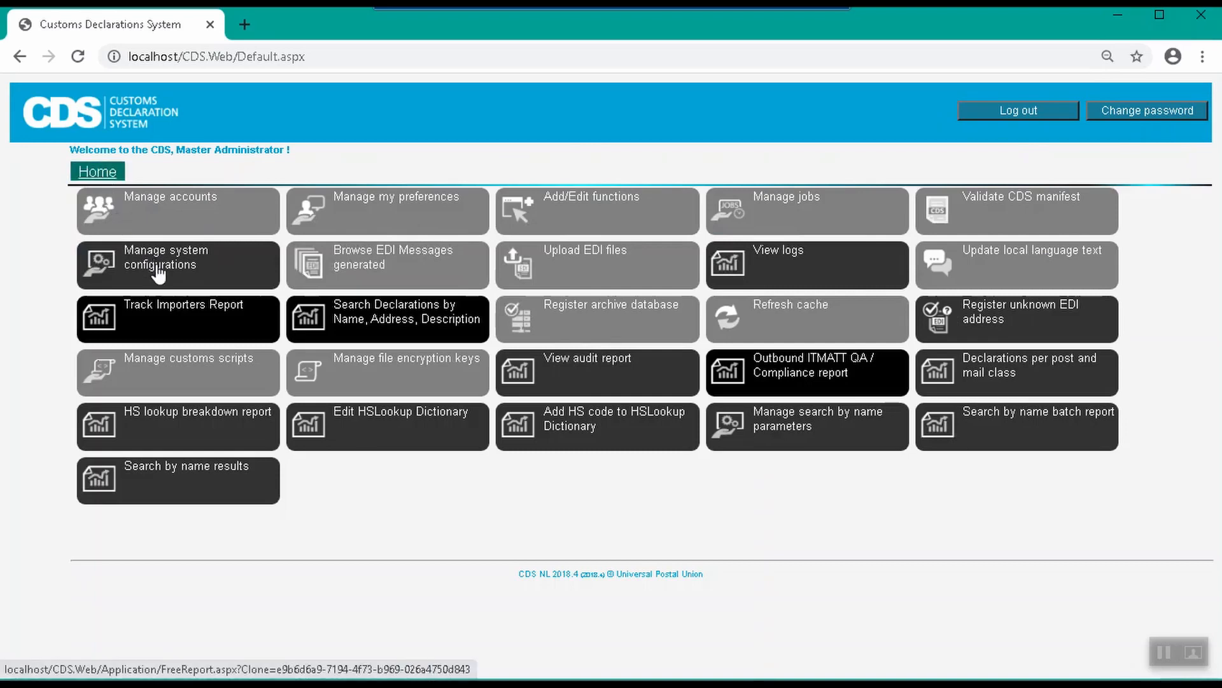
Find the CSVImportWrapChar system setting and view its still-empty details.
{"action": "left_click", "coordinate": [164, 257]}
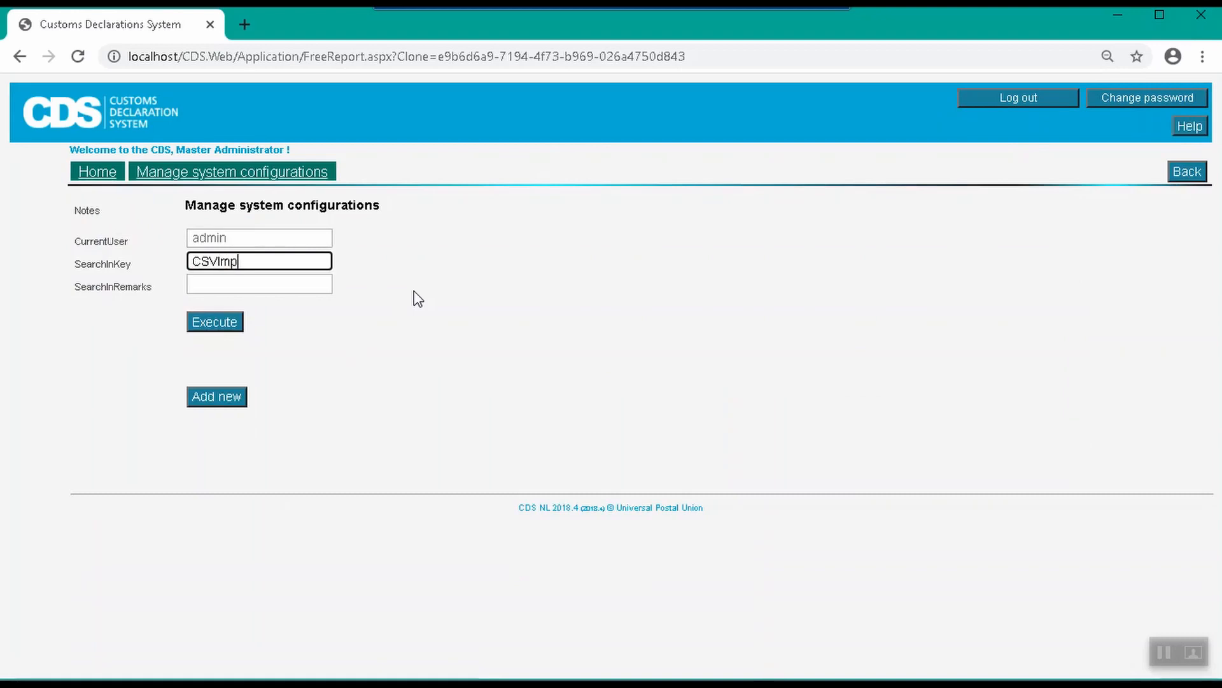
{"action": "type", "text": "ortWrapC"}
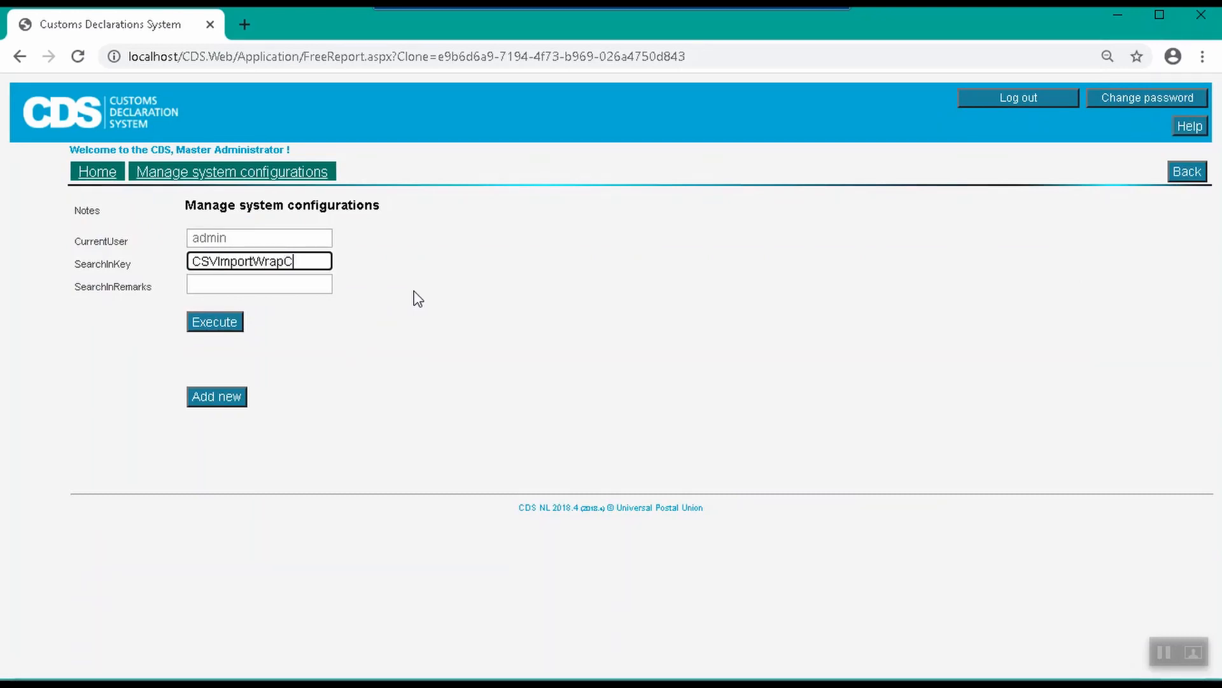
{"action": "left_click", "coordinate": [214, 323]}
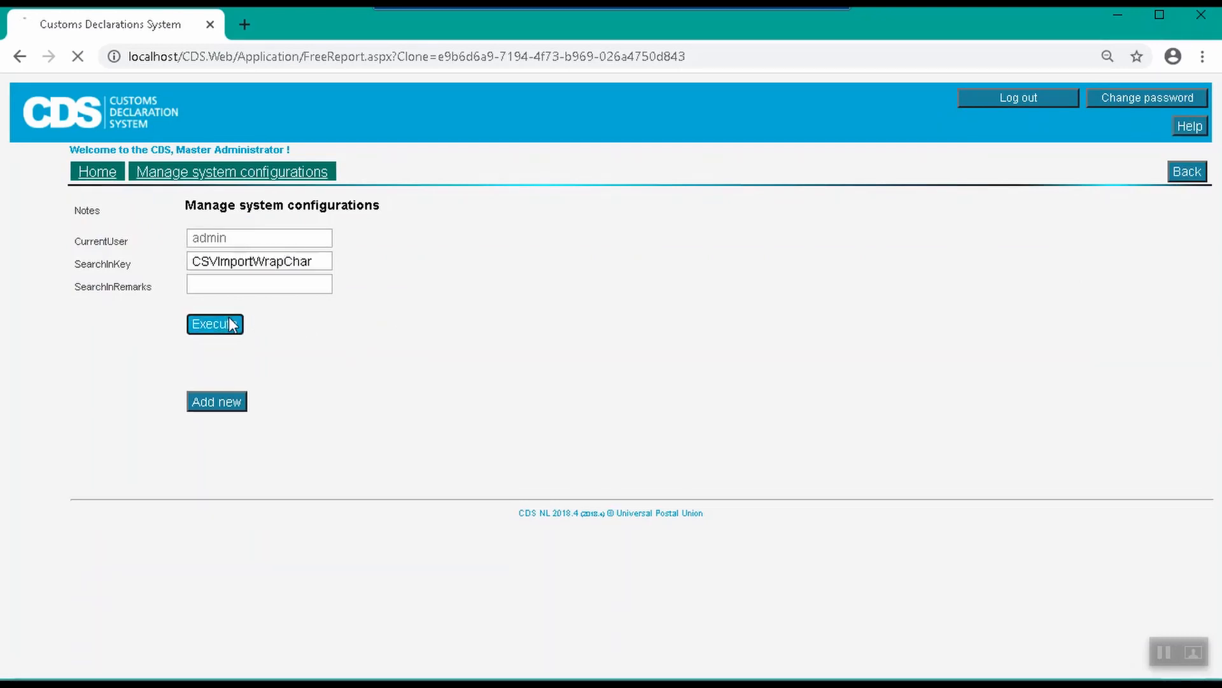
{"action": "left_click", "coordinate": [213, 323]}
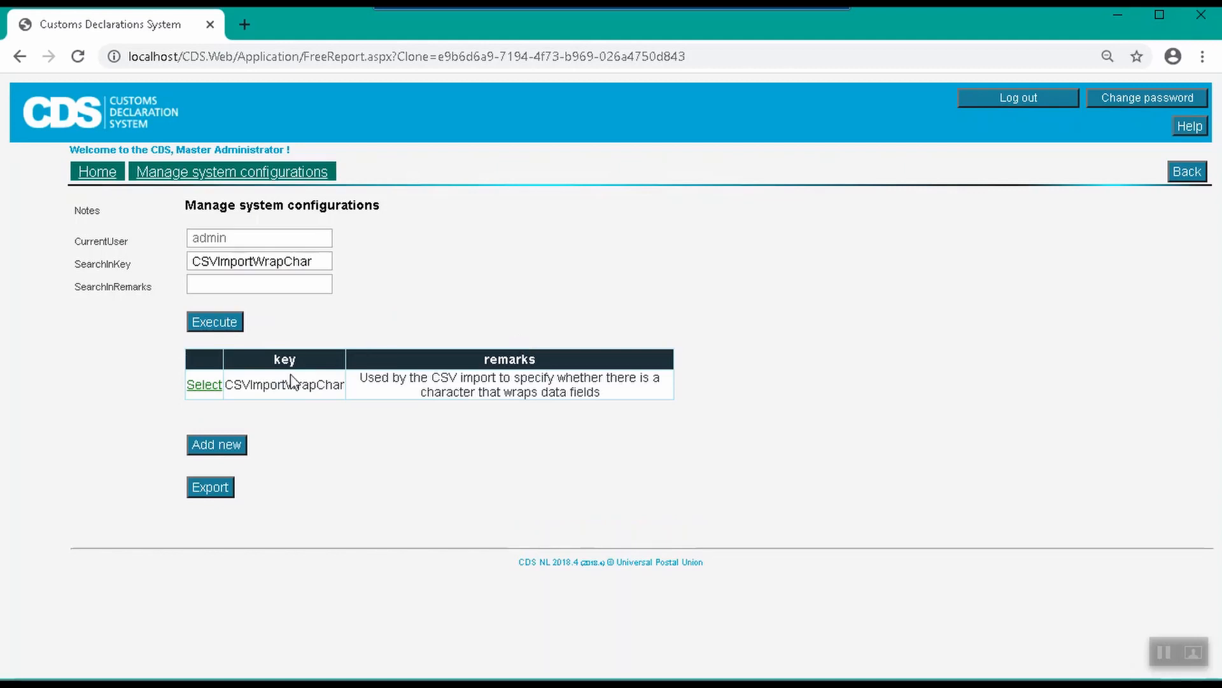
{"action": "left_click", "coordinate": [204, 384]}
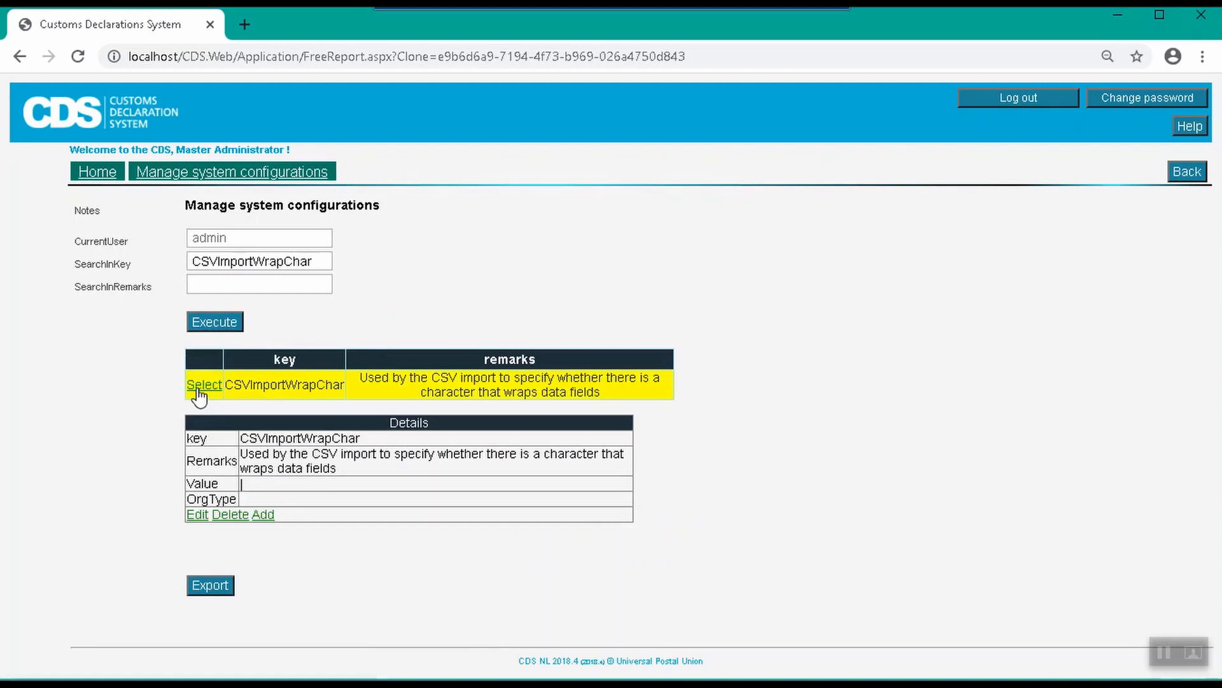
{"action": "mouse_move", "coordinate": [220, 346]}
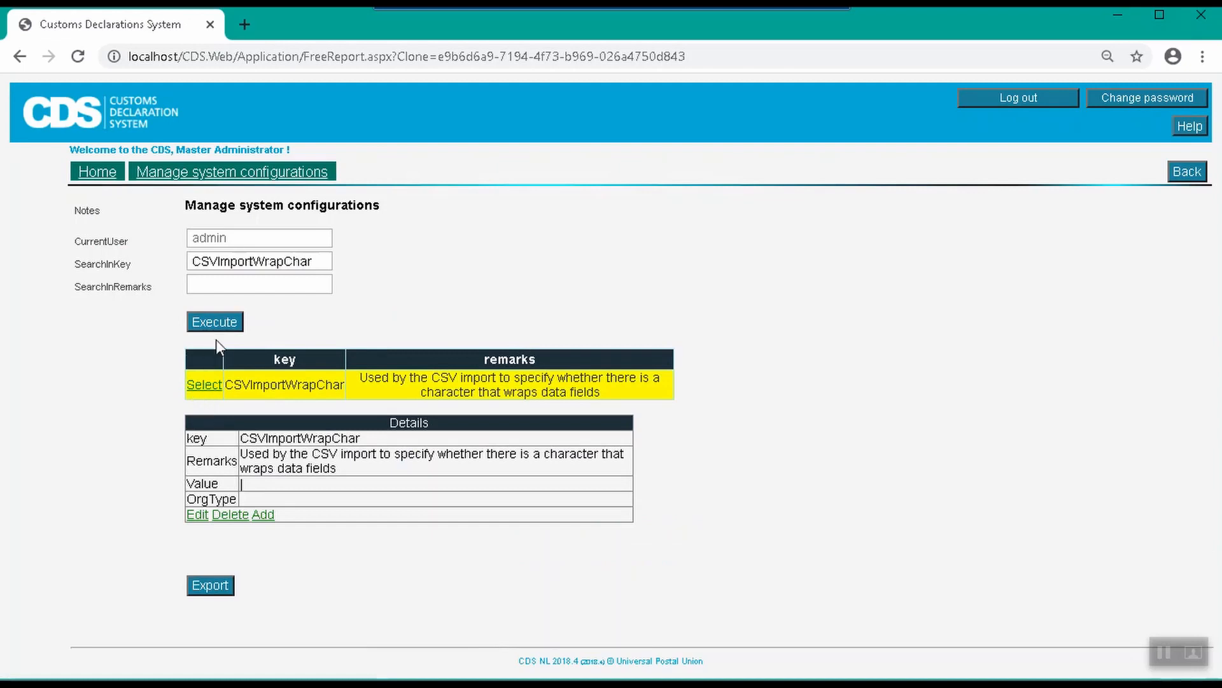
Find CSVImportSeparator, start editing it and cancel, leaving its value empty.
{"action": "triple_click", "coordinate": [258, 260]}
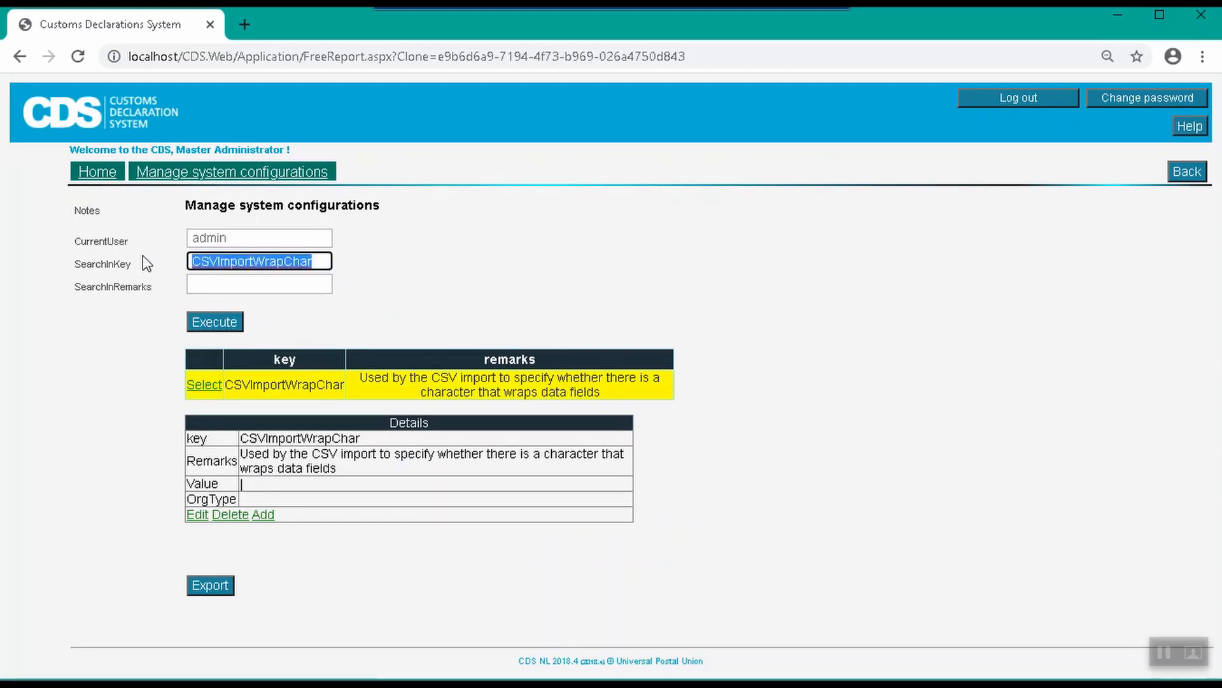
{"action": "type", "text": "CSV"}
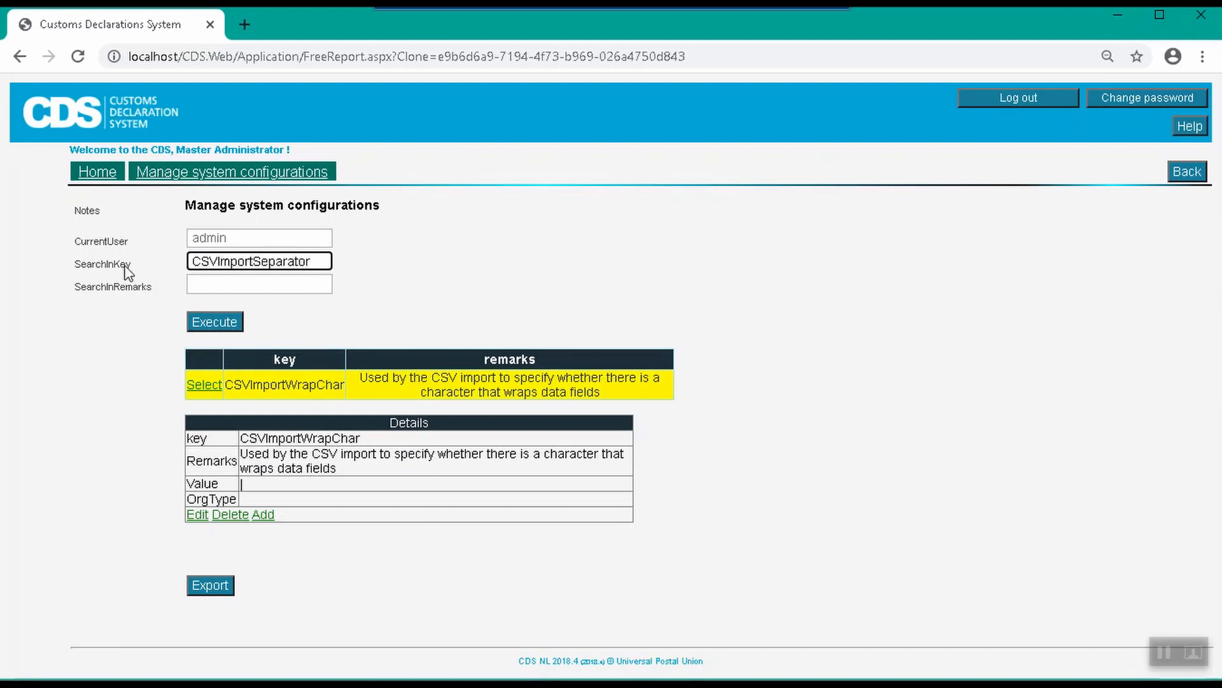
{"action": "left_click", "coordinate": [214, 321]}
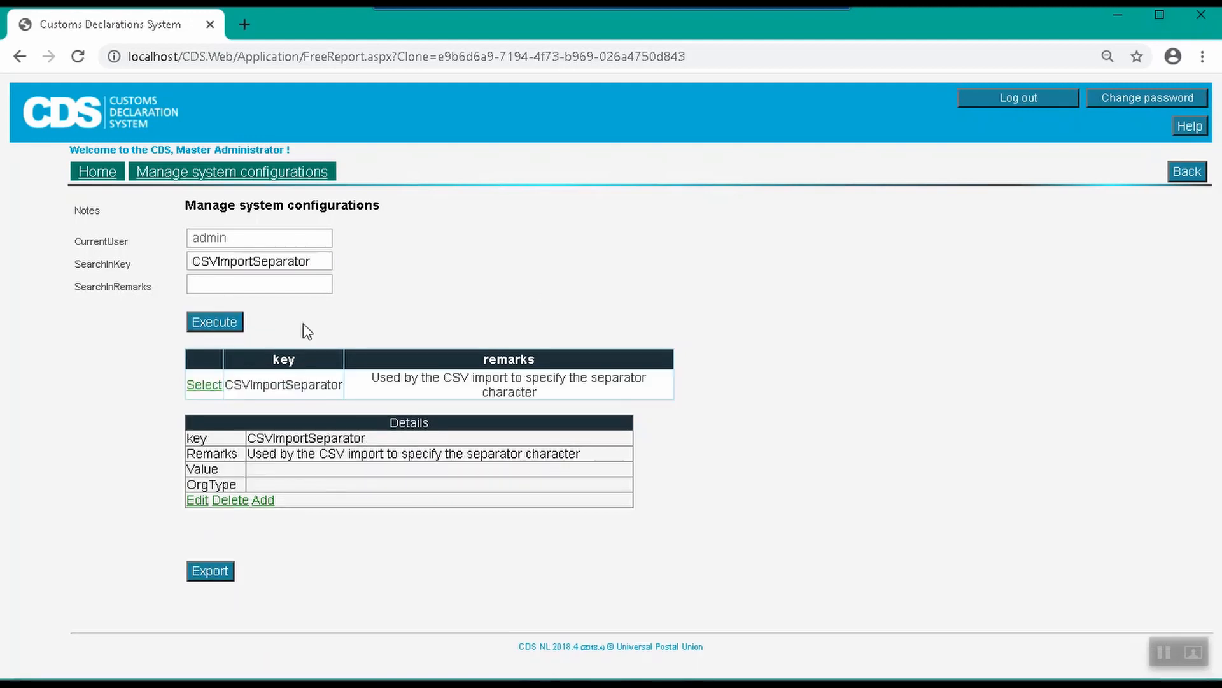
{"action": "mouse_move", "coordinate": [196, 499]}
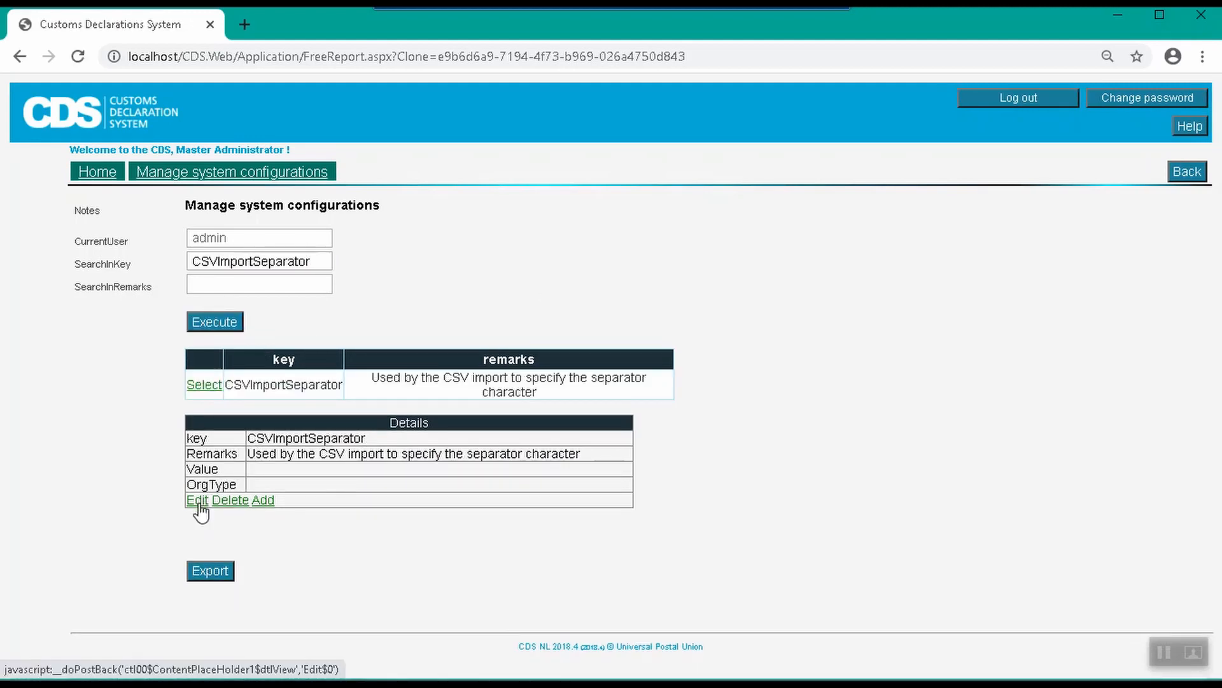
{"action": "left_click", "coordinate": [197, 500]}
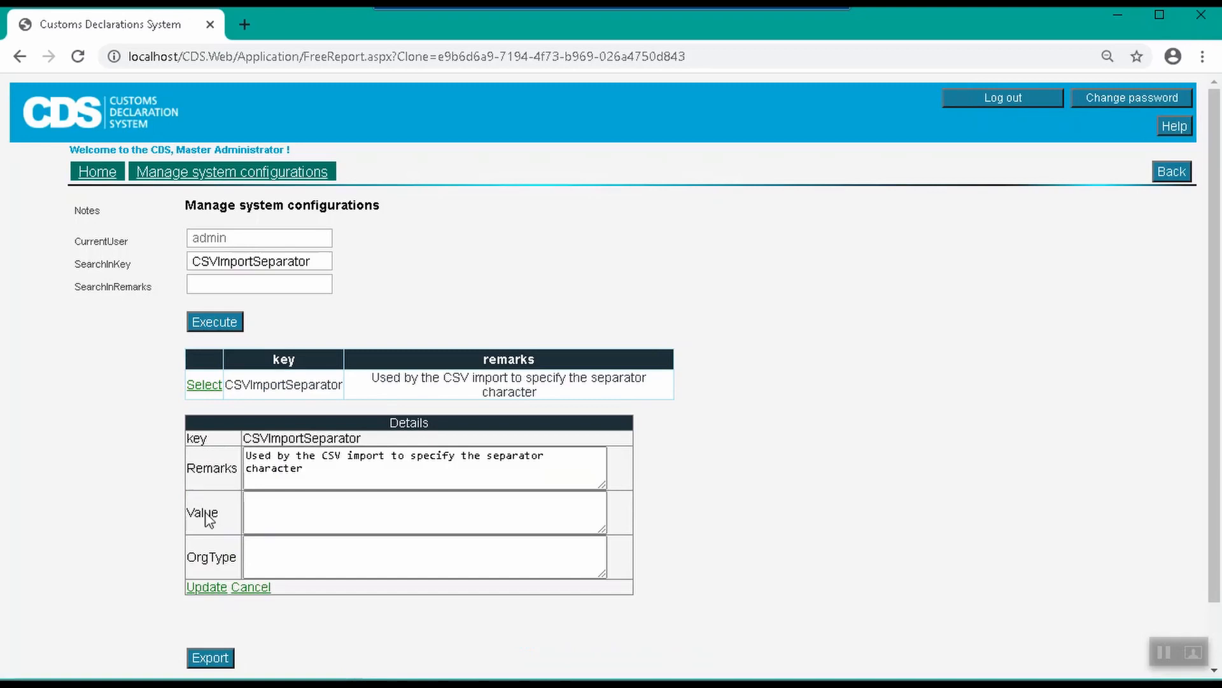
{"action": "left_click", "coordinate": [251, 586]}
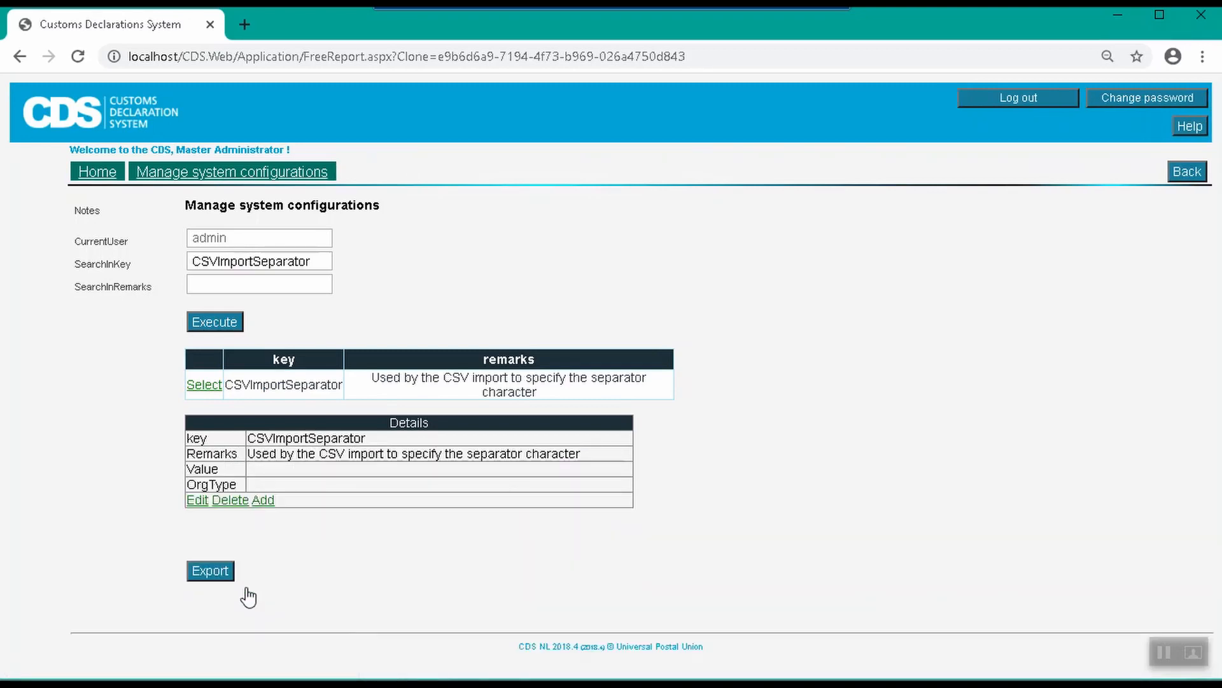
{"action": "mouse_move", "coordinate": [116, 203]}
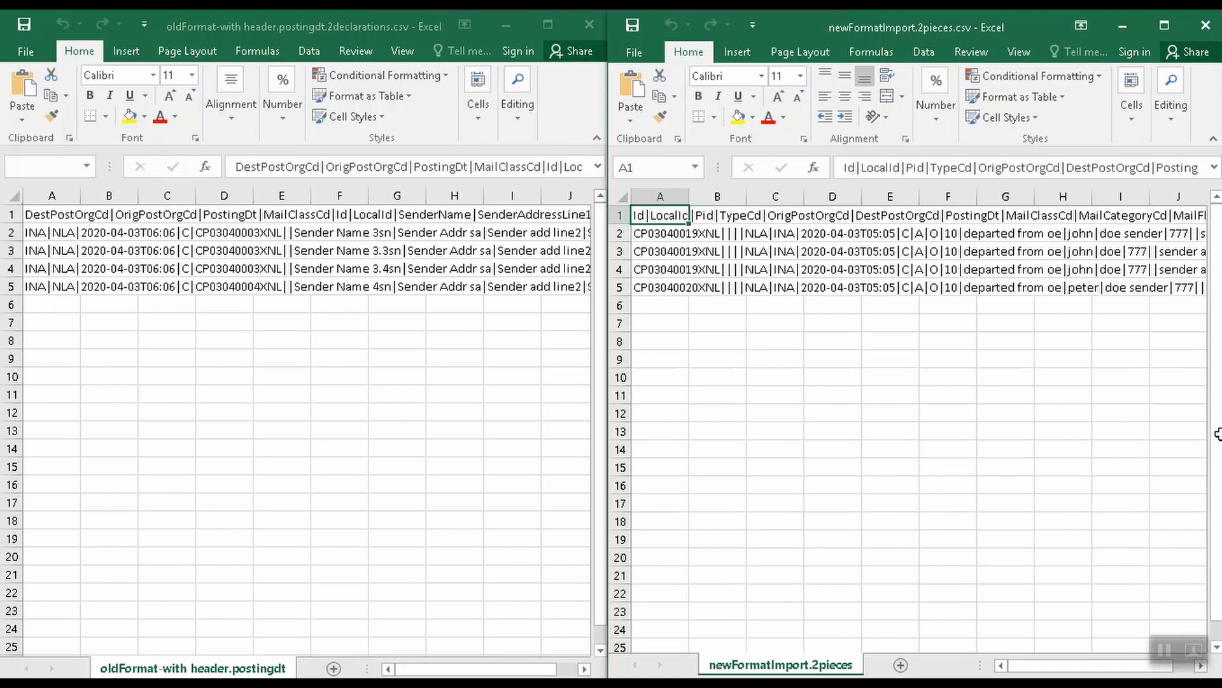
{"action": "mouse_move", "coordinate": [807, 322]}
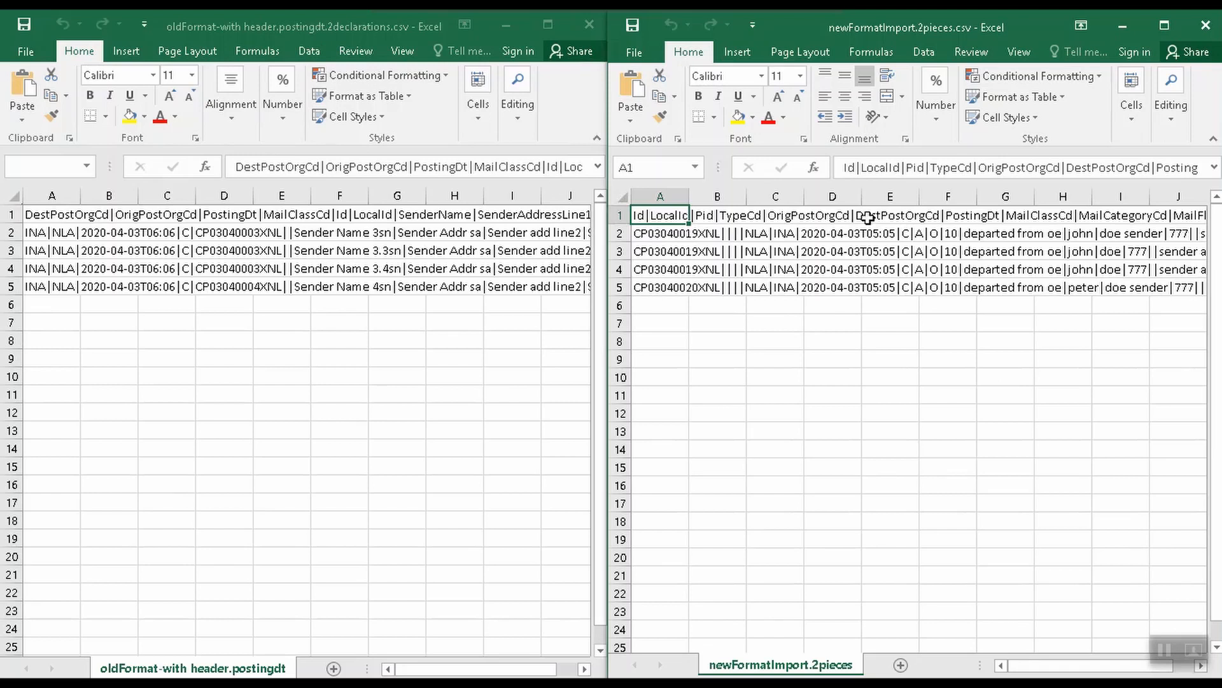
{"action": "mouse_move", "coordinate": [522, 144]}
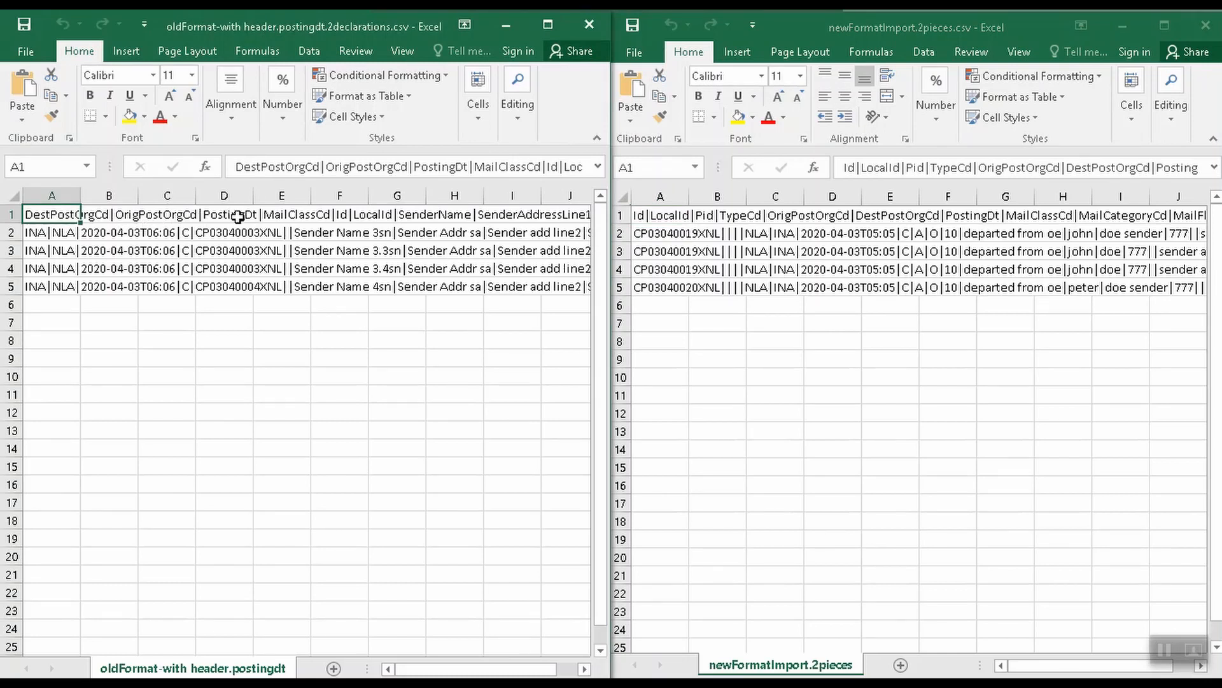
{"action": "mouse_move", "coordinate": [316, 220]}
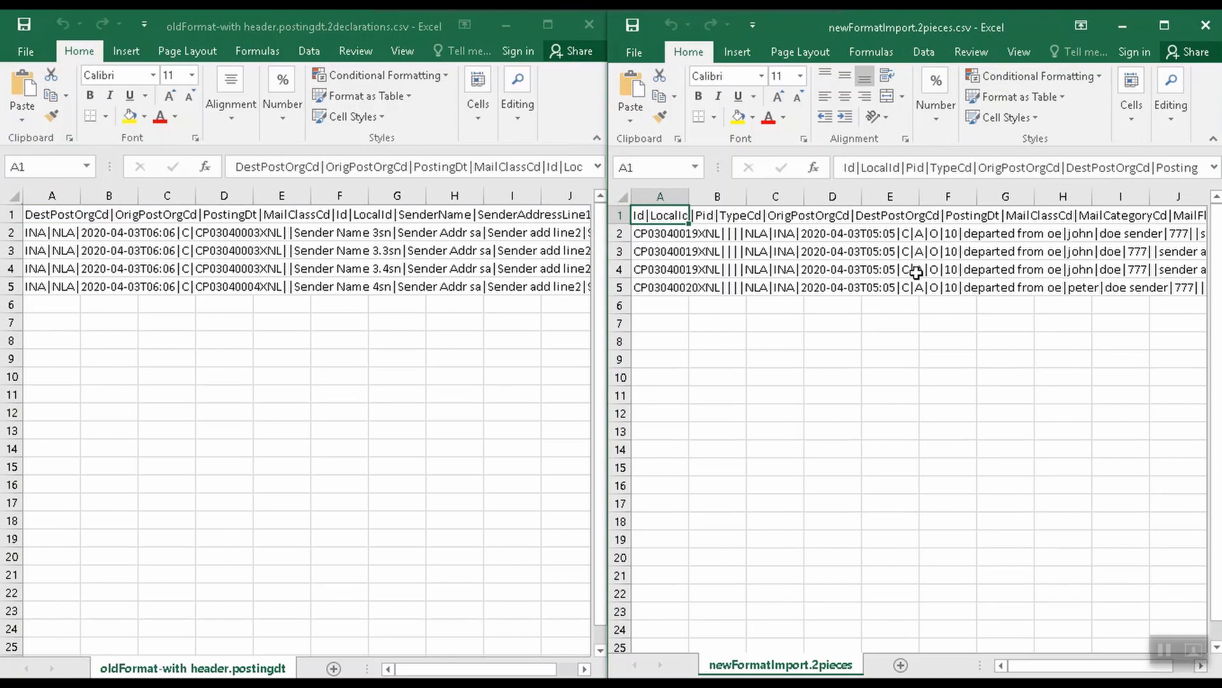
{"action": "mouse_move", "coordinate": [831, 213]}
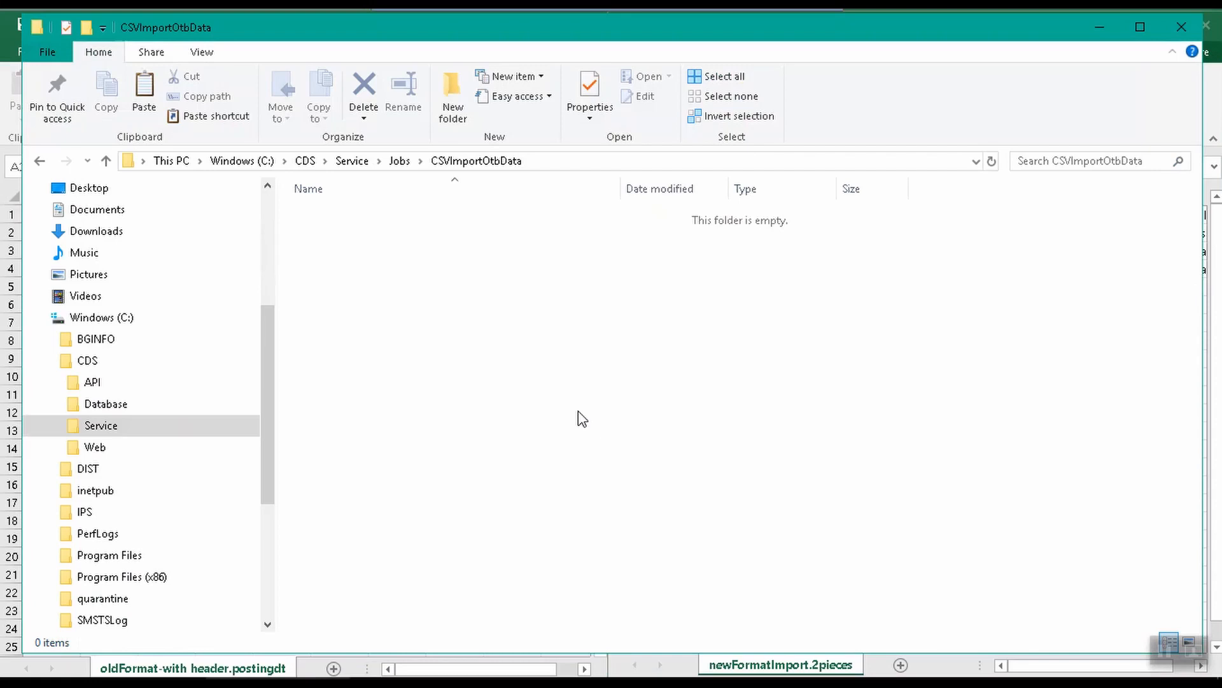
Paste the new-format CSV into CSVImportOtbData and check it landed in Backup.
{"action": "right_click", "coordinate": [581, 417]}
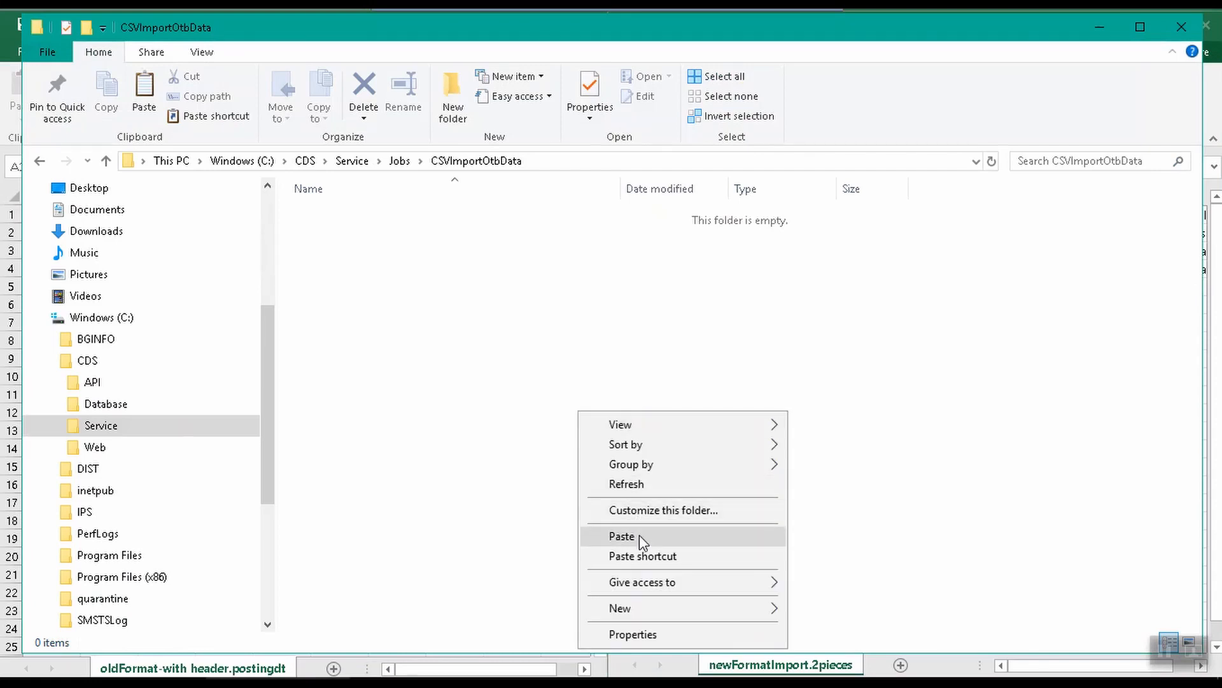
{"action": "left_click", "coordinate": [623, 536]}
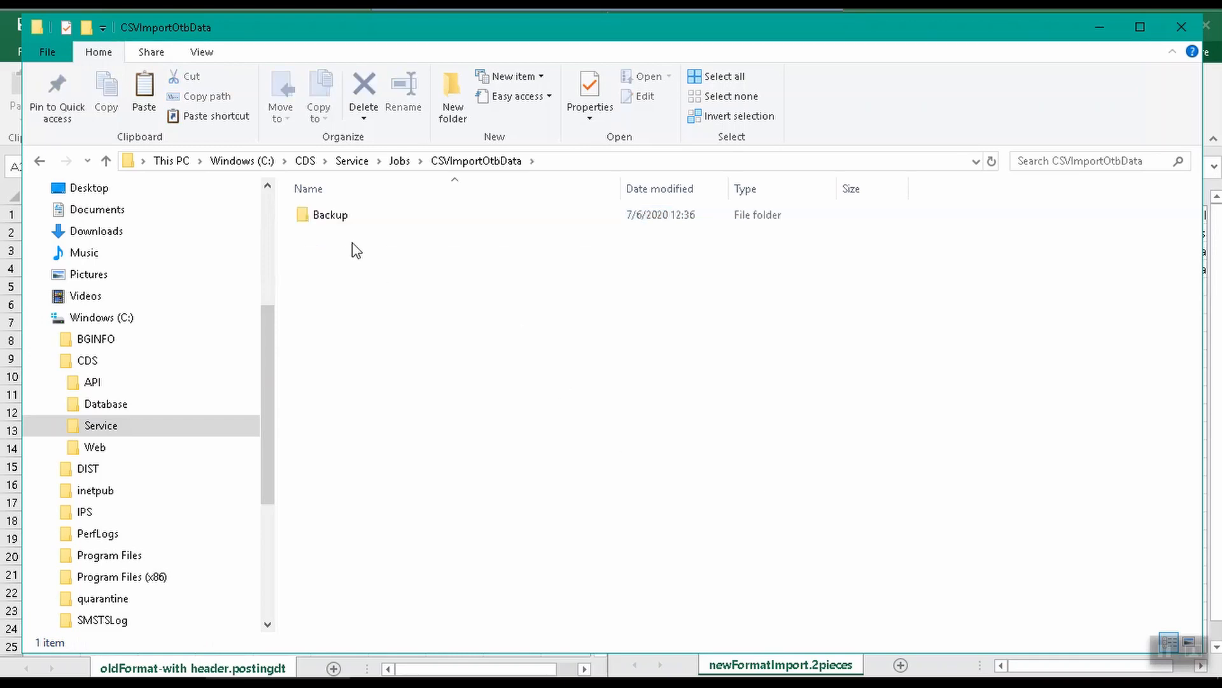
{"action": "mouse_move", "coordinate": [331, 214]}
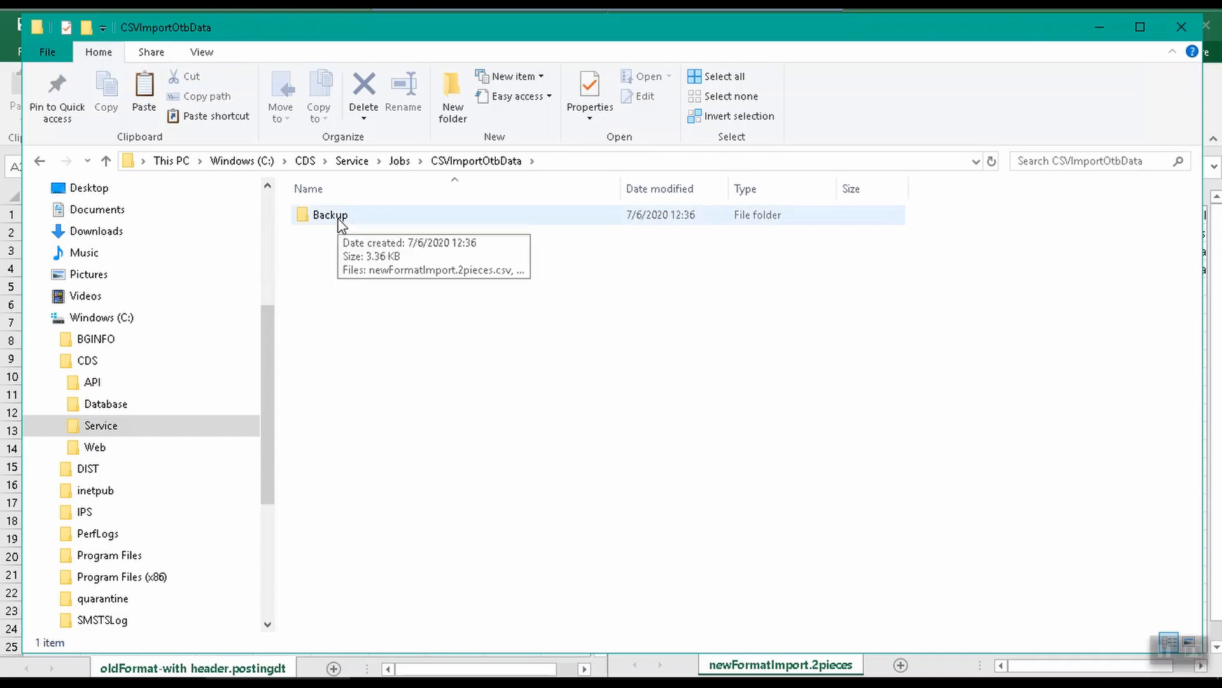
{"action": "double_click", "coordinate": [329, 214]}
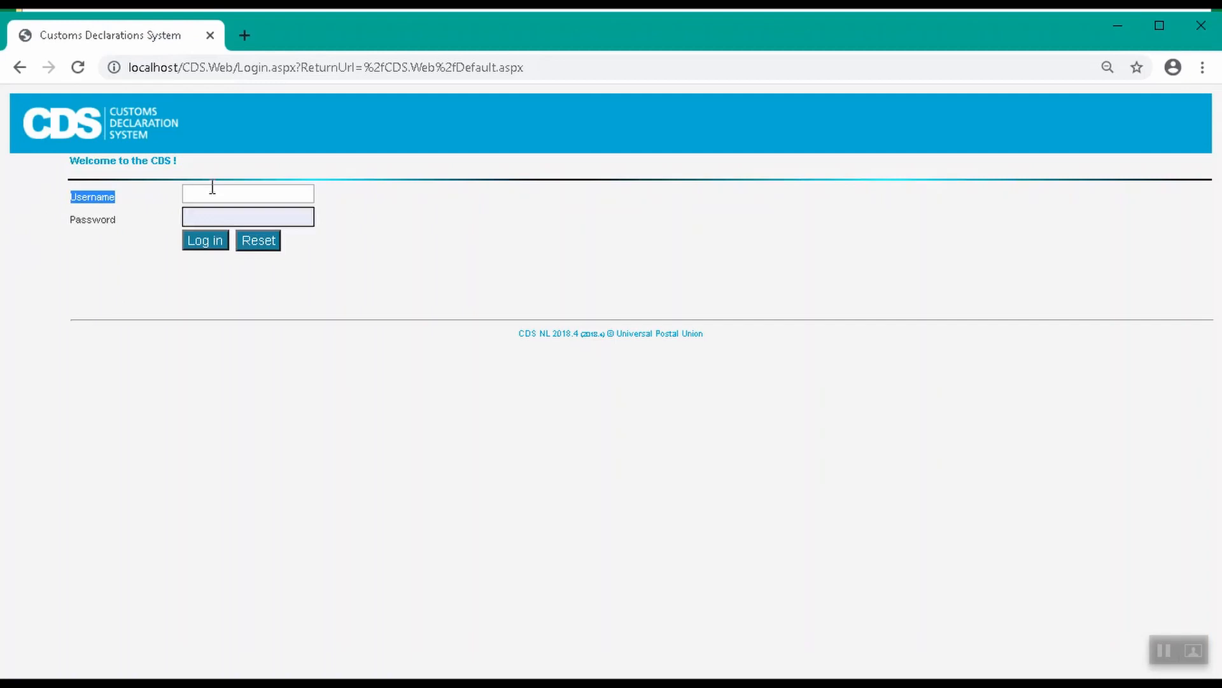
Search outbound declaration CP03040019XNL, including declarations with responses.
{"action": "left_click", "coordinate": [203, 239]}
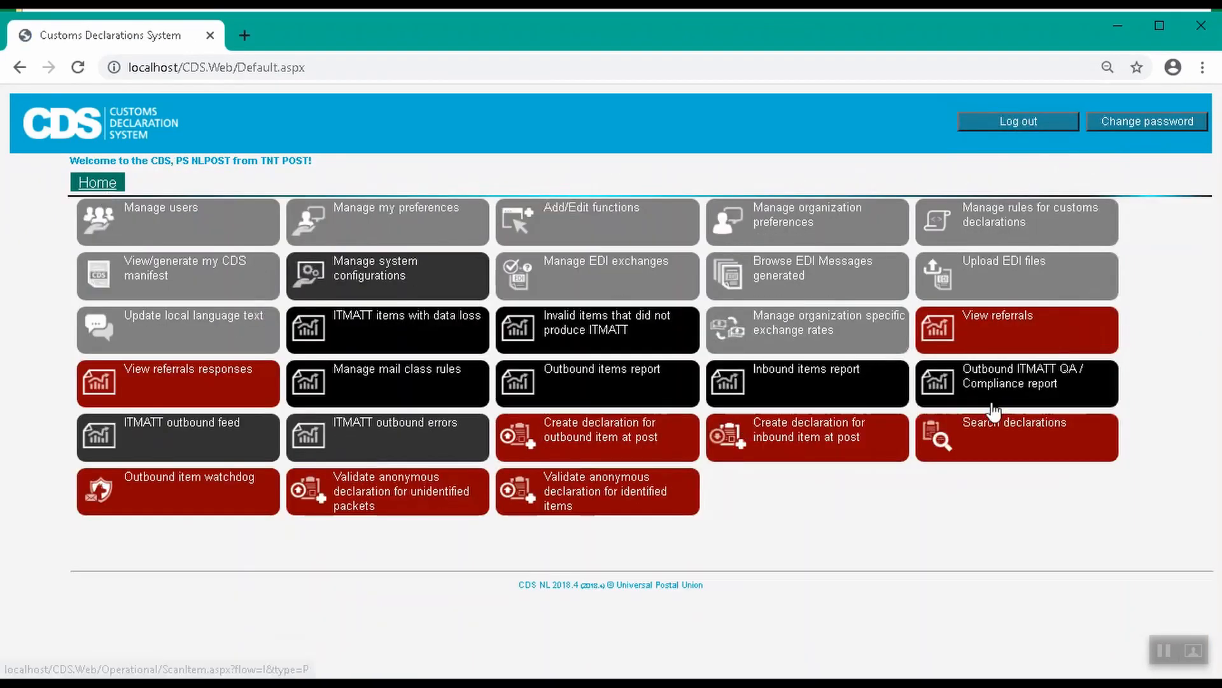
{"action": "left_click", "coordinate": [1016, 437]}
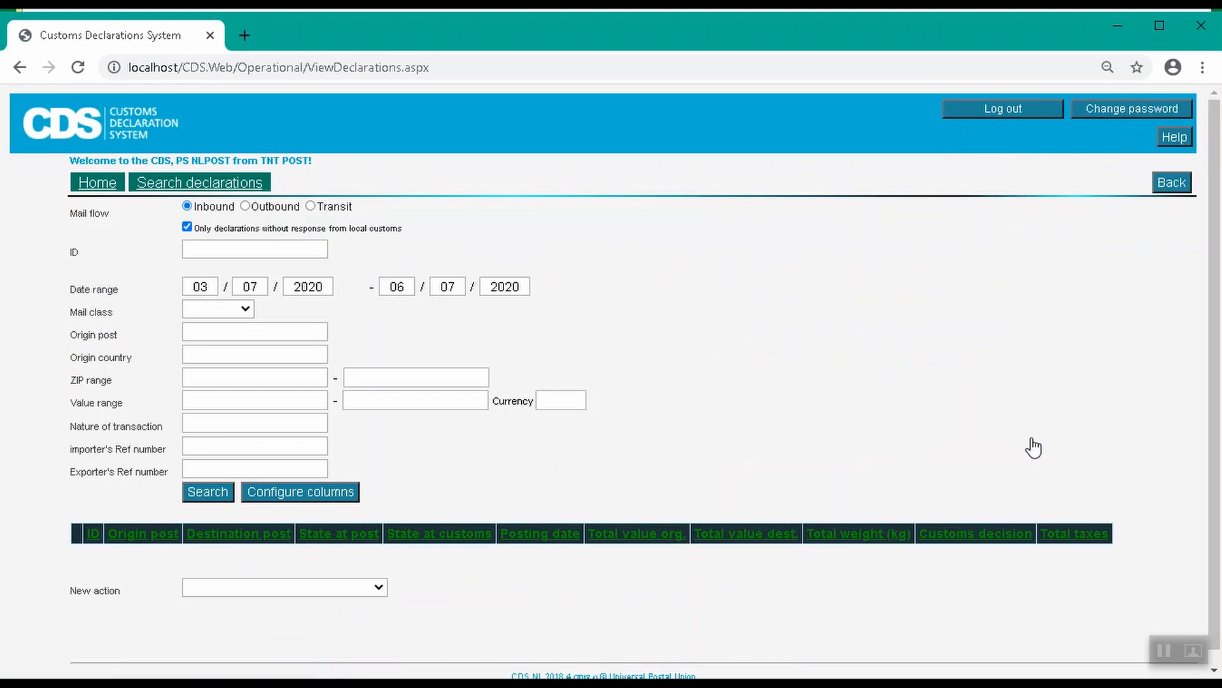
{"action": "mouse_move", "coordinate": [491, 261]}
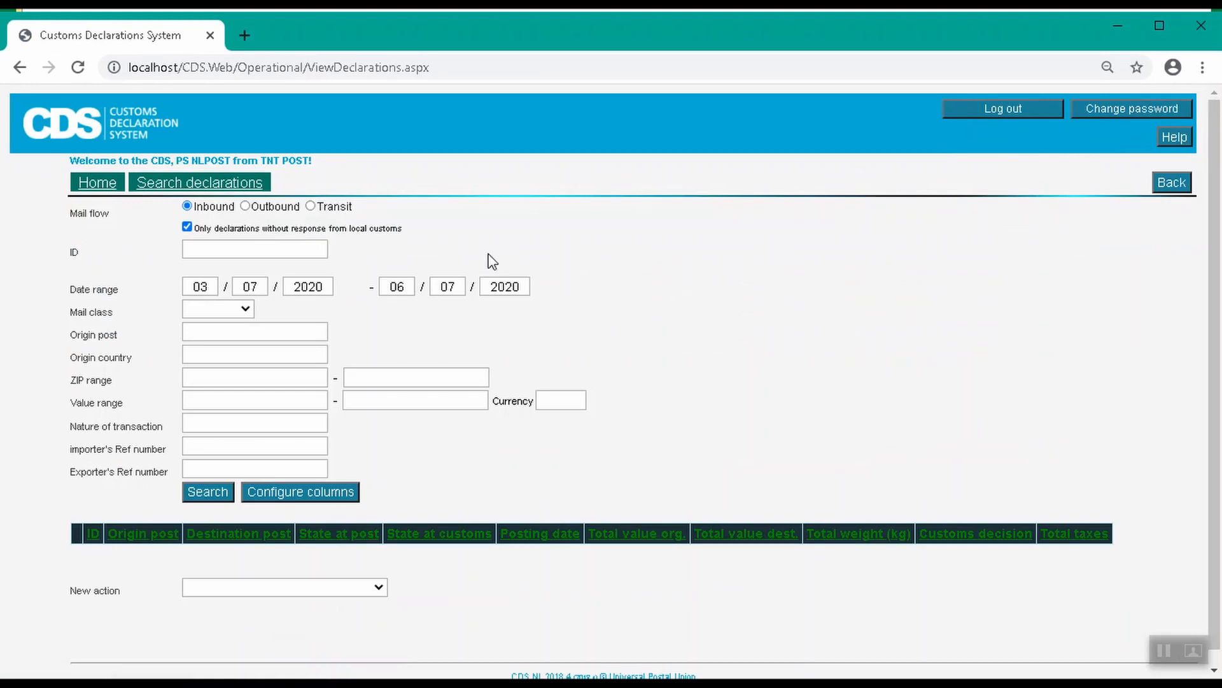
{"action": "left_click", "coordinate": [246, 206]}
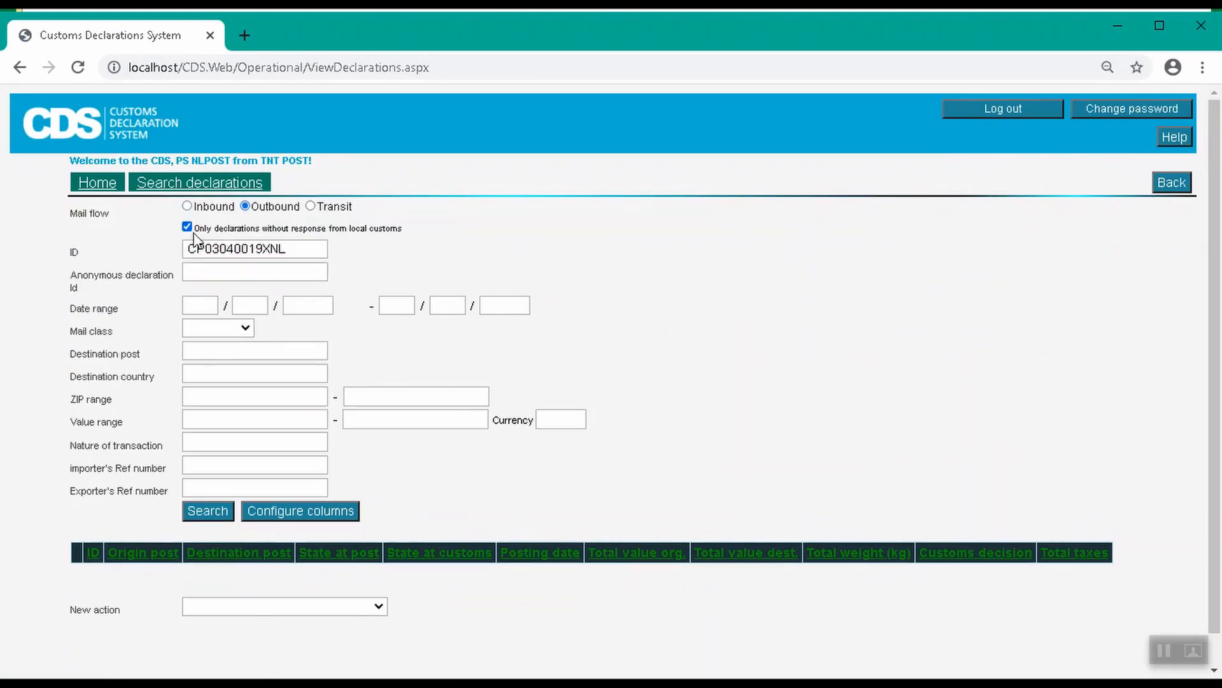
{"action": "left_click", "coordinate": [186, 226]}
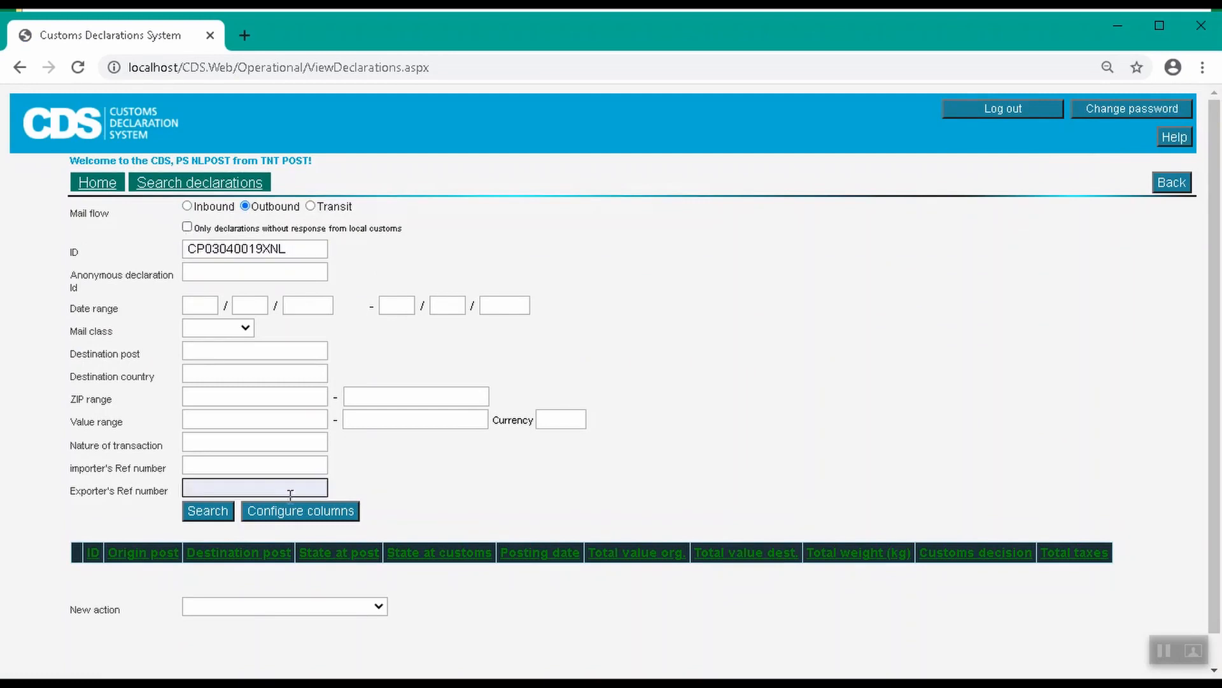
{"action": "left_click", "coordinate": [207, 510]}
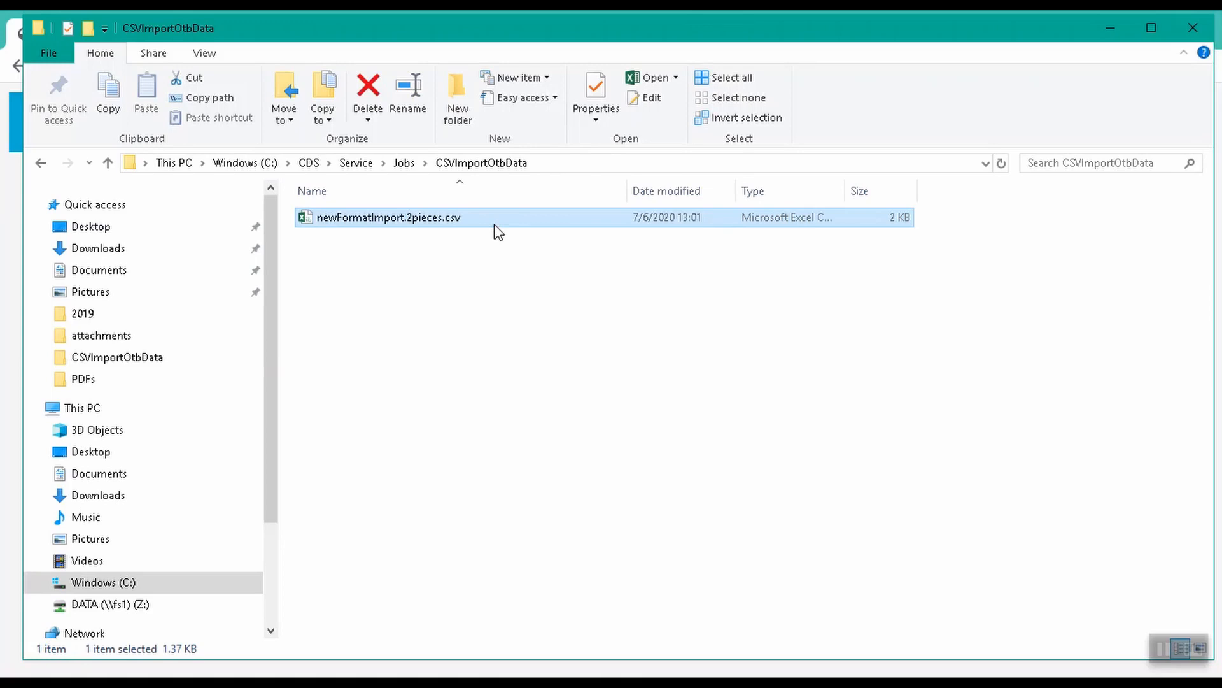
Rename the CSV's first header to MyId, save it, and look in the Error folder.
{"action": "double_click", "coordinate": [389, 217]}
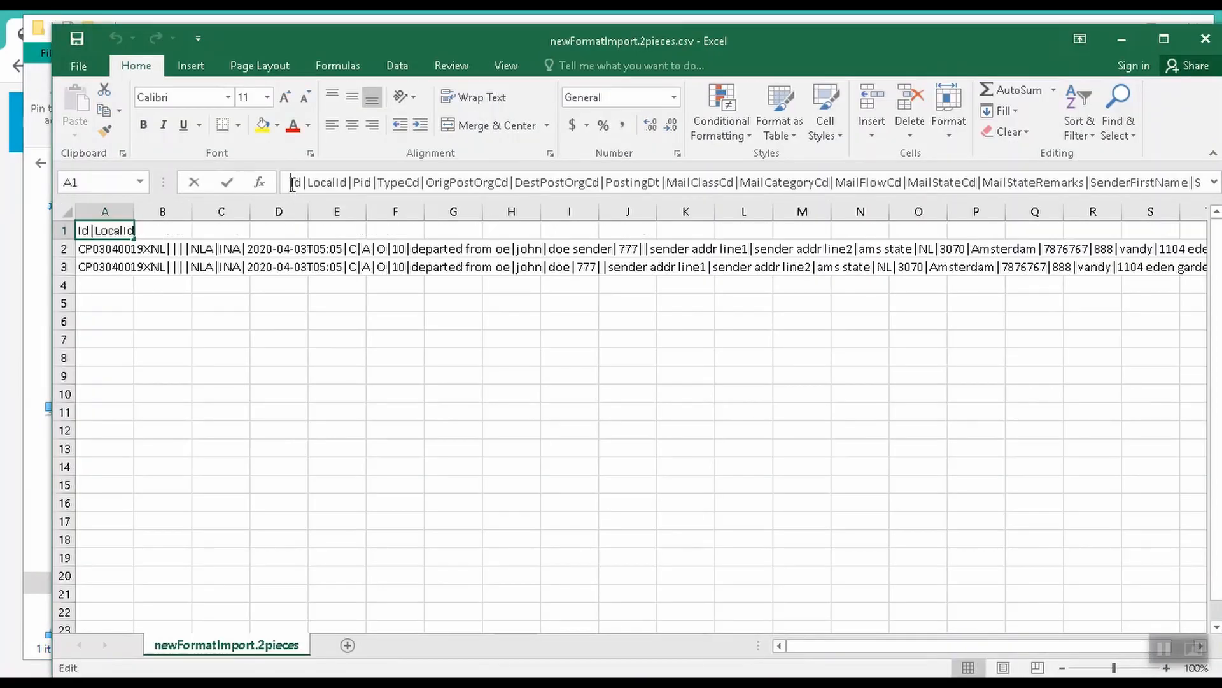
{"action": "type", "text": "M"}
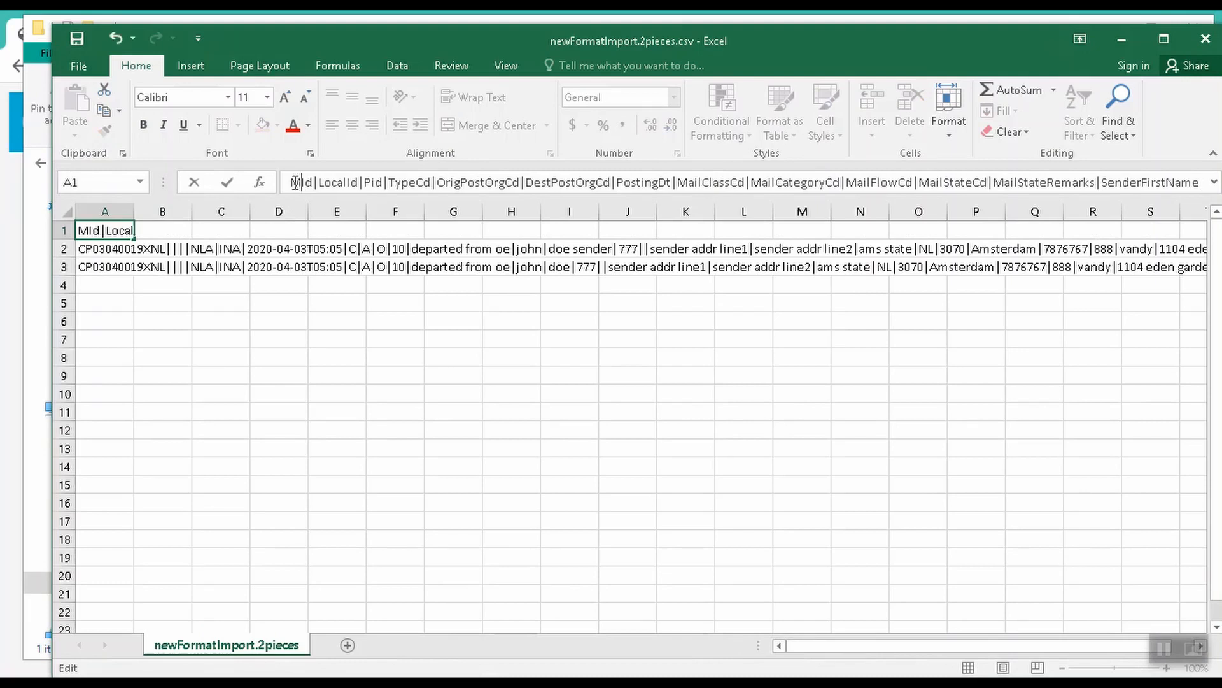
{"action": "type", "text": "y"}
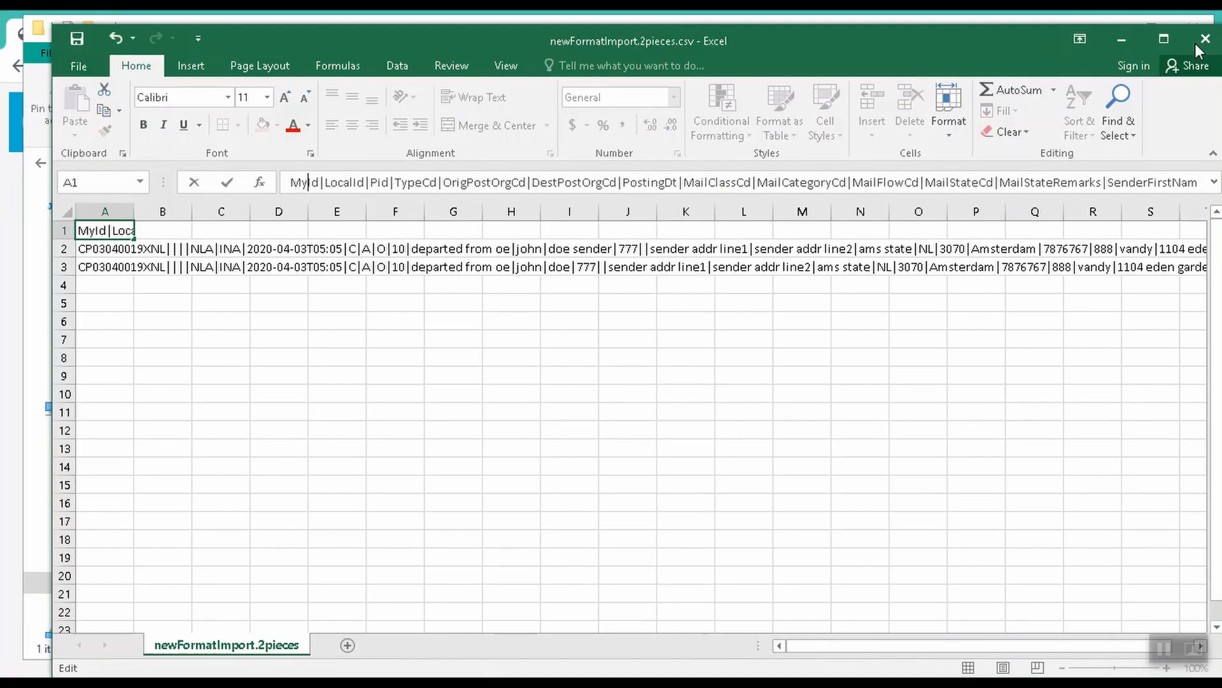
{"action": "left_click", "coordinate": [1205, 39]}
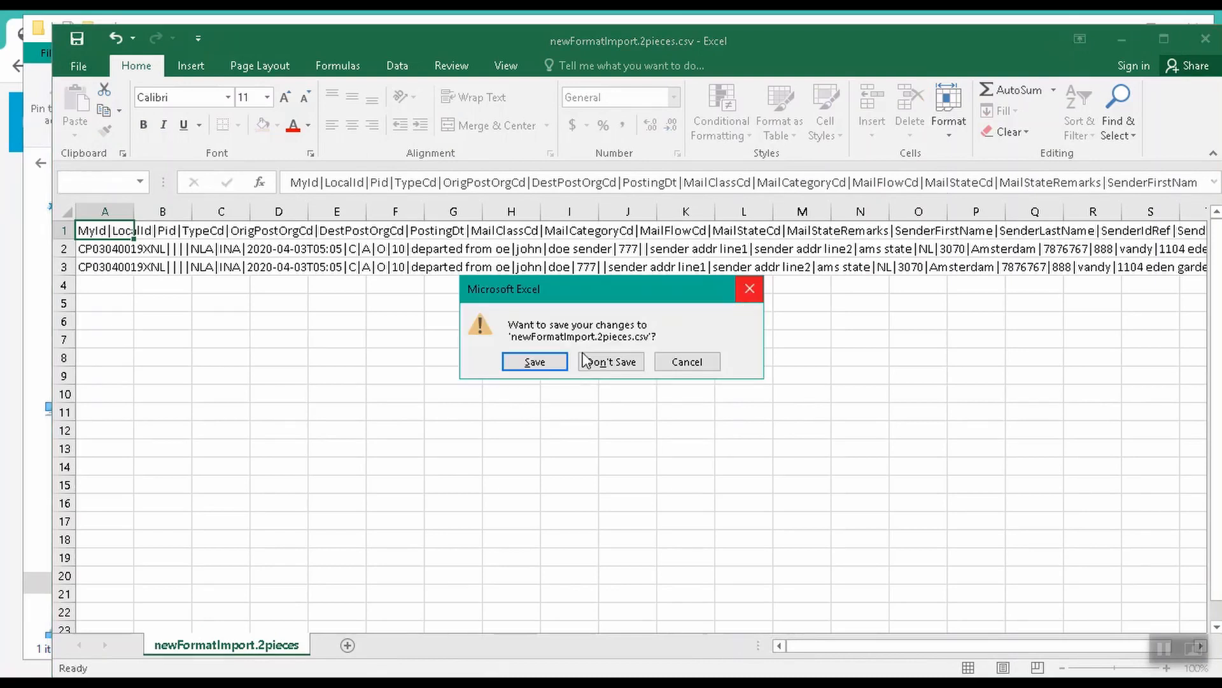
{"action": "left_click", "coordinate": [609, 360]}
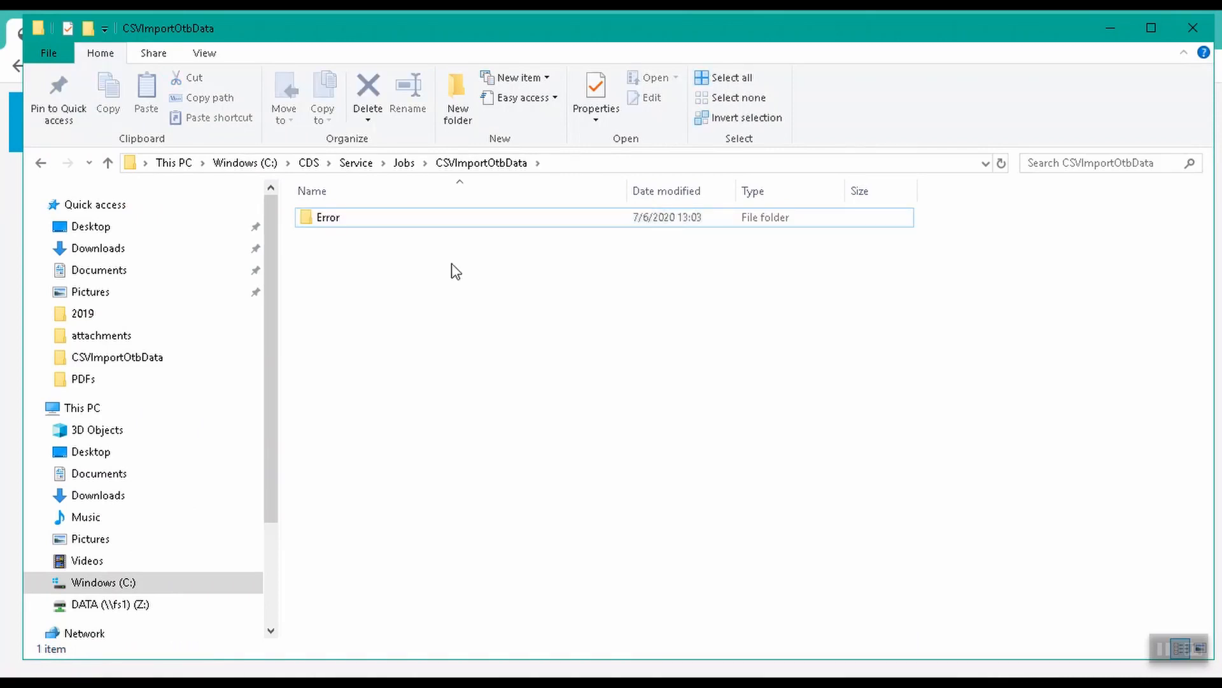
{"action": "double_click", "coordinate": [327, 217]}
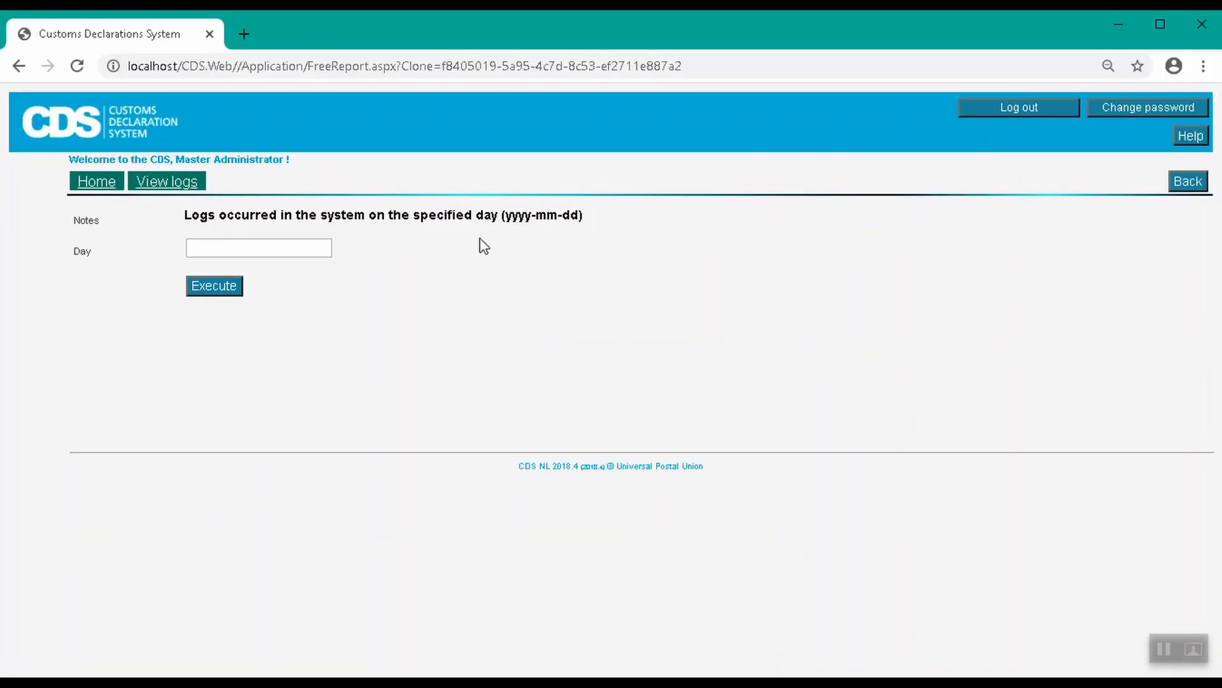
Enter today's date to view the day's system logs.
{"action": "left_click", "coordinate": [259, 247]}
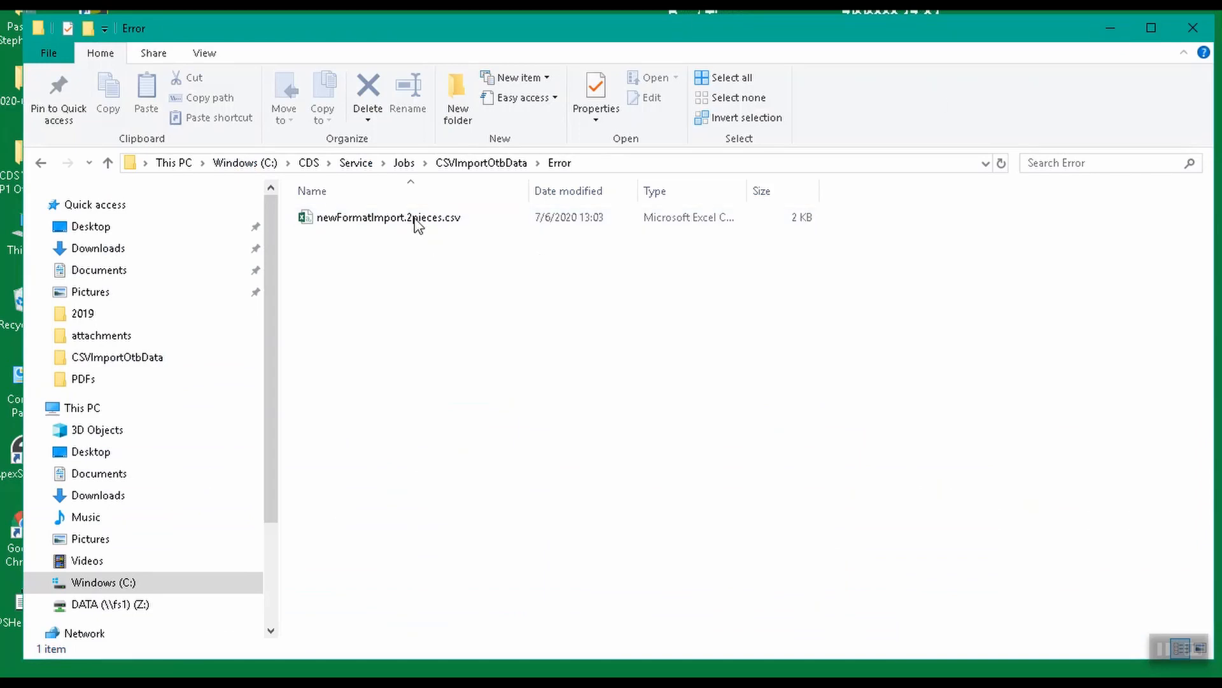
Fix the rejected CSV's header and confirm the re-imported file sits in Backup.
{"action": "double_click", "coordinate": [387, 218]}
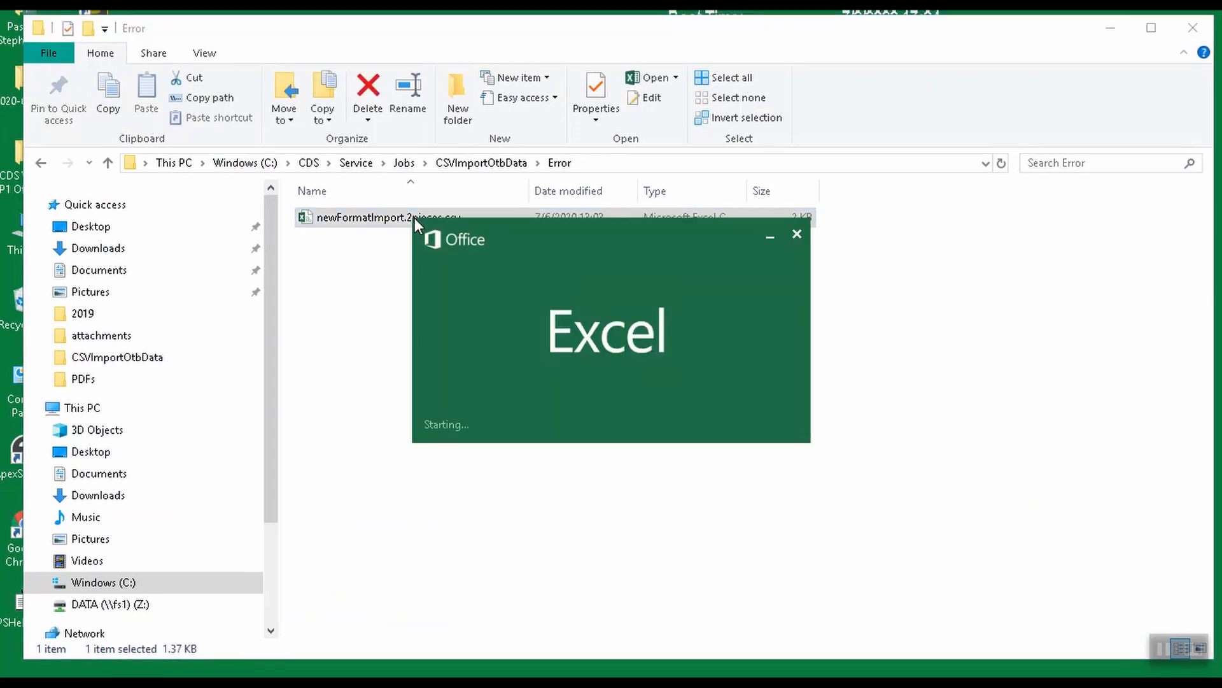
{"action": "double_click", "coordinate": [382, 218]}
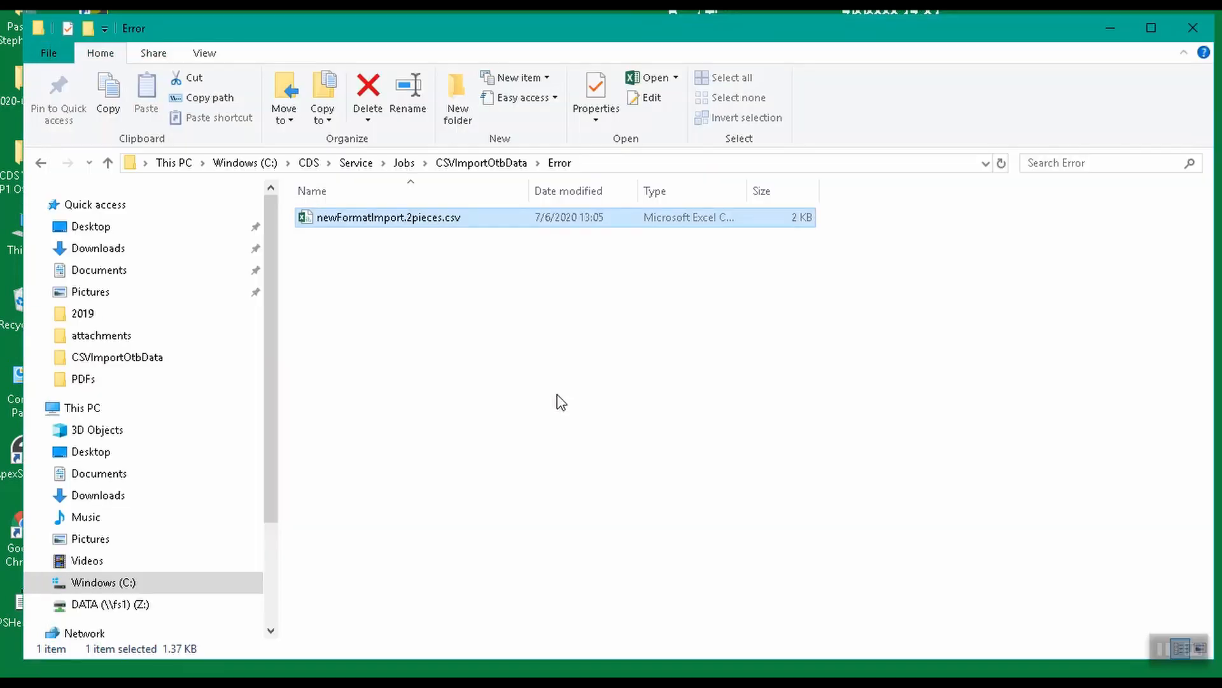
{"action": "mouse_move", "coordinate": [506, 280]}
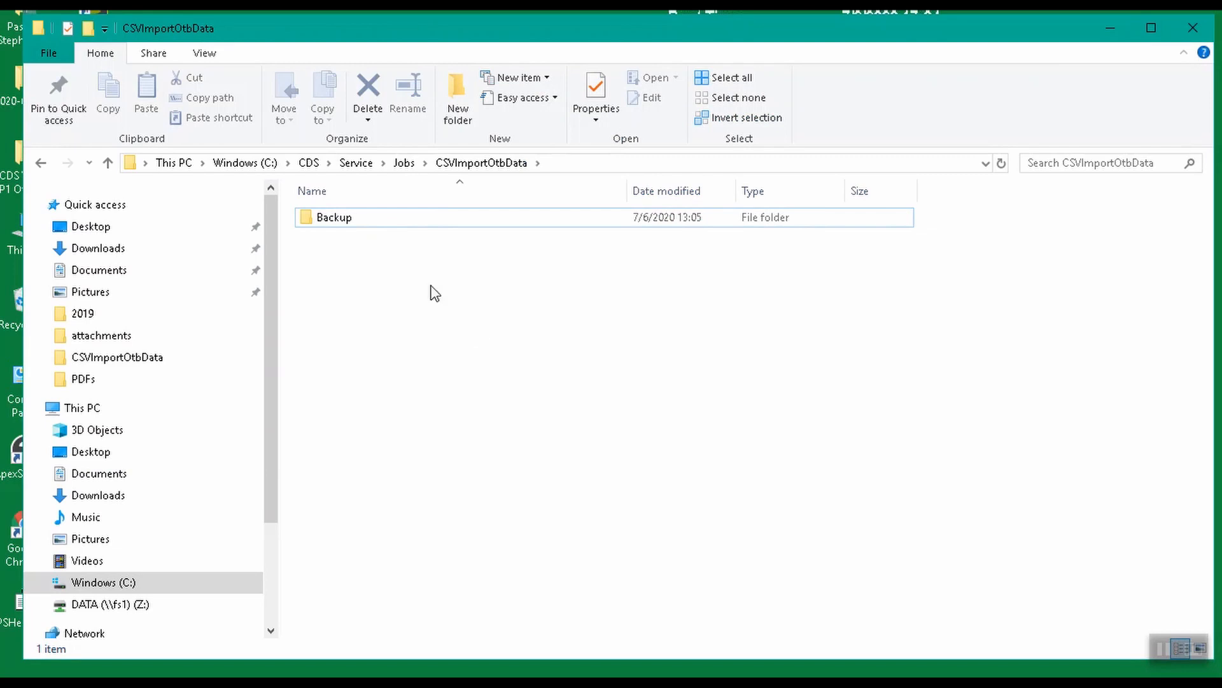
{"action": "double_click", "coordinate": [333, 217]}
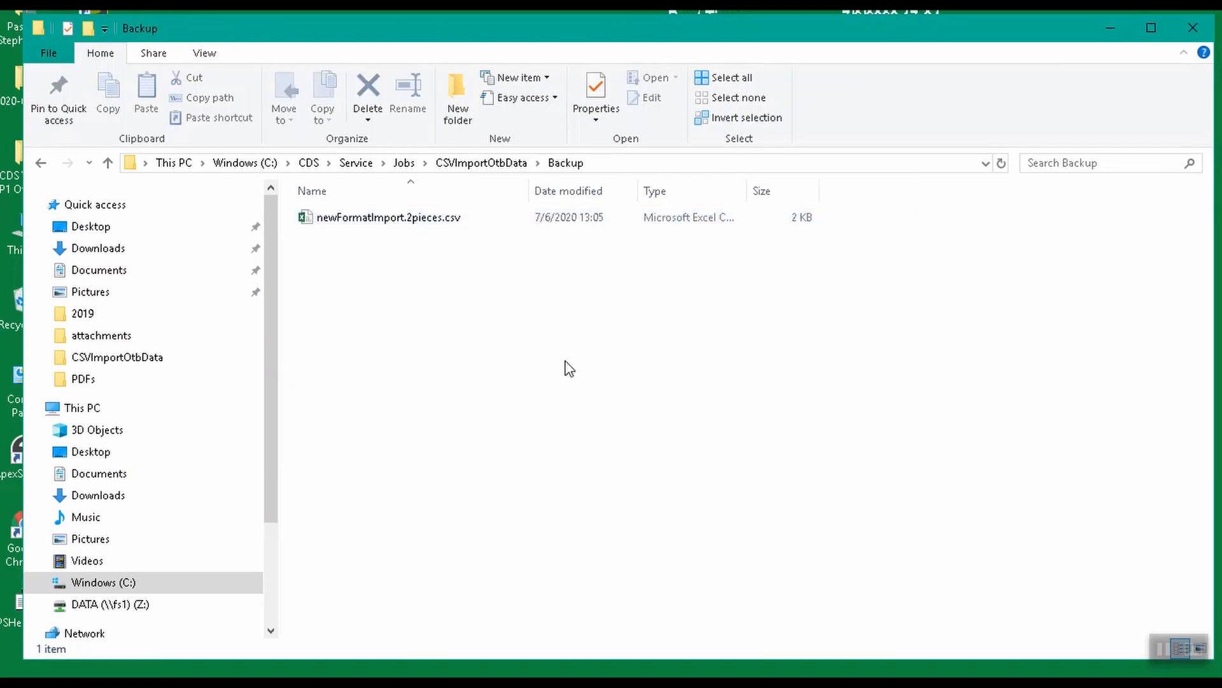